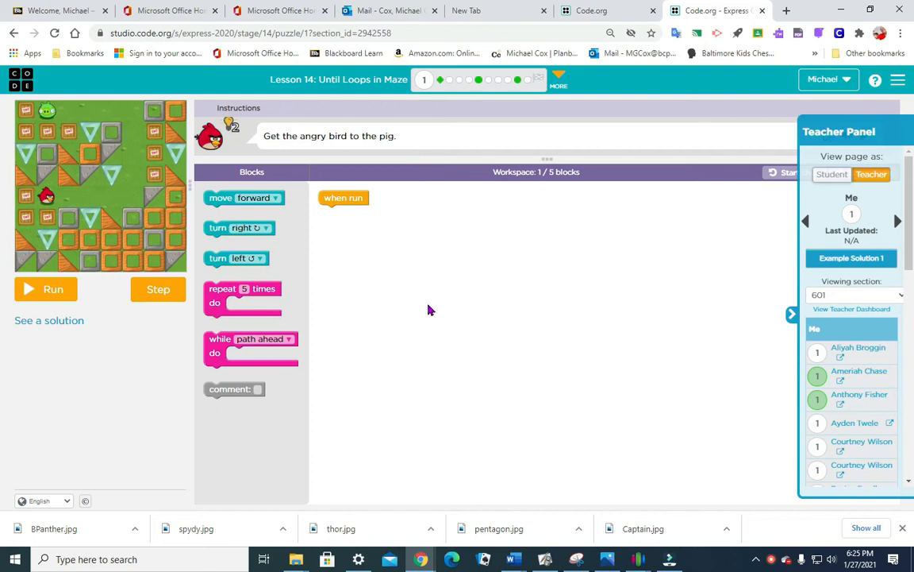
{"action": "mouse_move", "coordinate": [135, 113]}
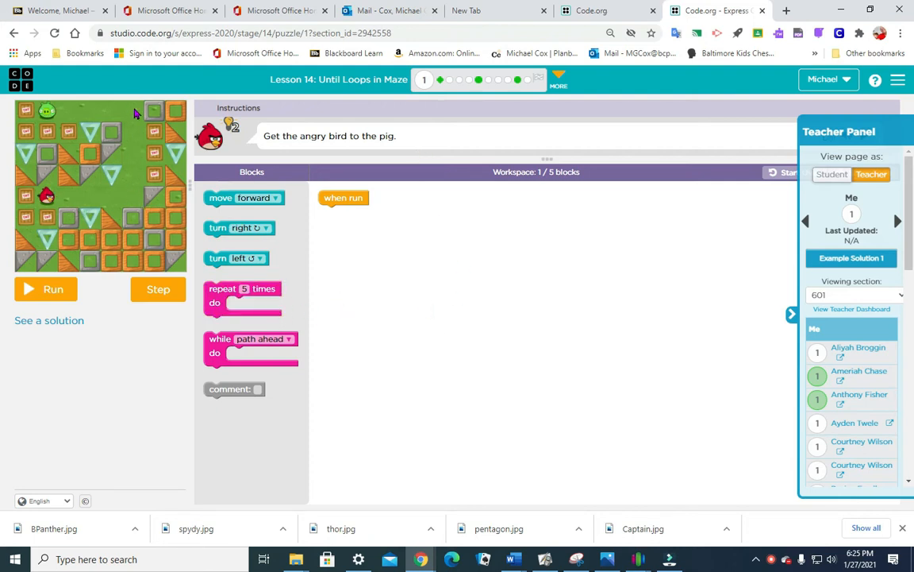
{"action": "mouse_move", "coordinate": [516, 383]}
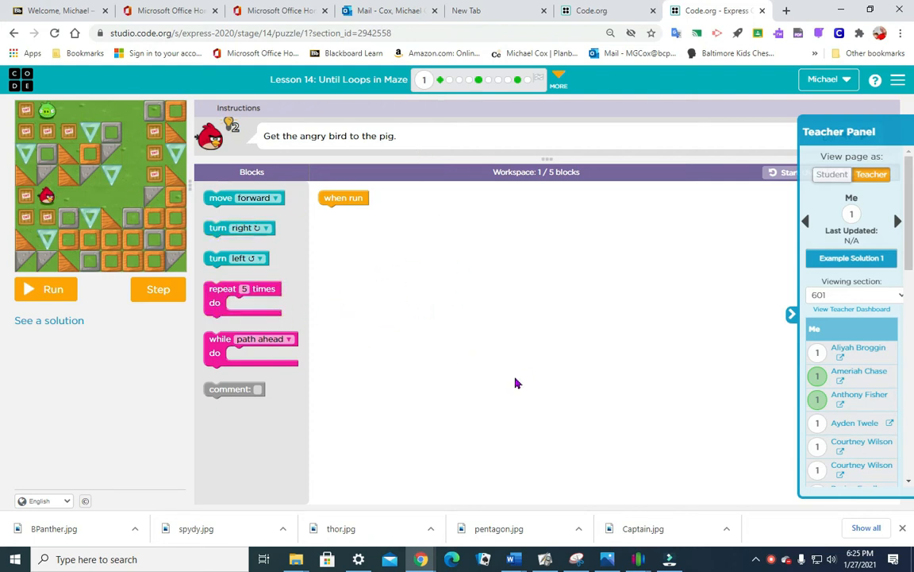
{"action": "mouse_move", "coordinate": [262, 347]}
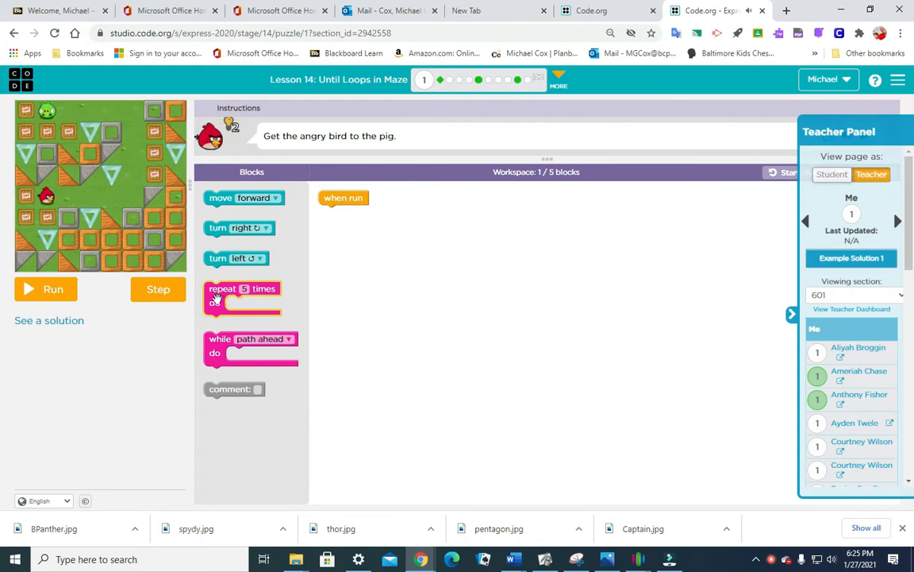
Nest move forward and turn left in repeat 4 inside repeat 3, then run
{"action": "left_click_drag", "start_coordinate": [242, 298], "coordinate": [371, 230]}
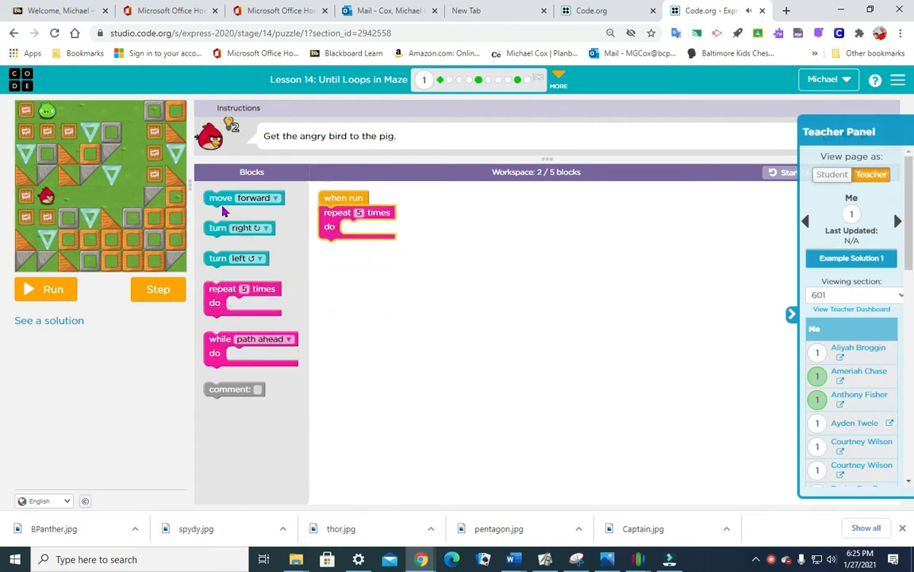
{"action": "left_click_drag", "start_coordinate": [244, 198], "coordinate": [373, 227]}
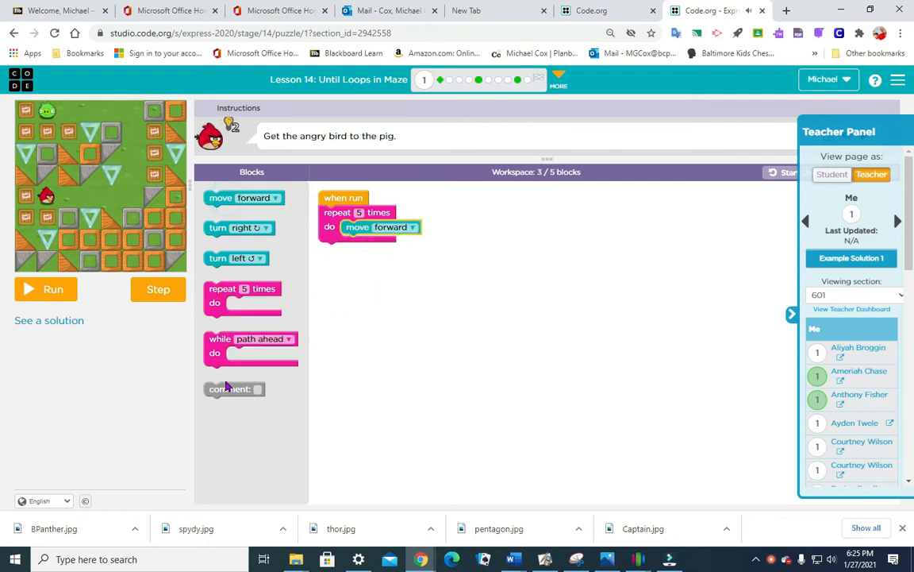
{"action": "left_click_drag", "start_coordinate": [236, 258], "coordinate": [352, 254]}
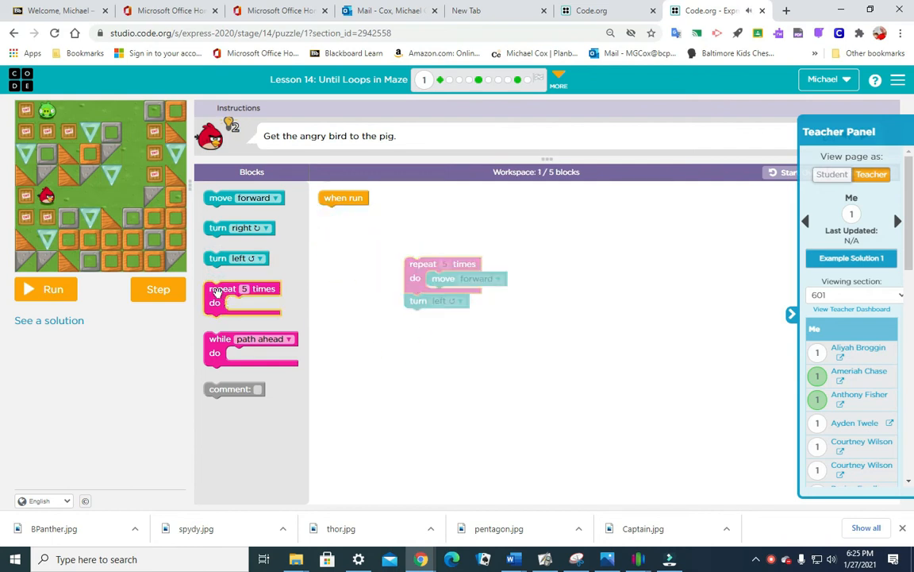
{"action": "left_click_drag", "start_coordinate": [242, 288], "coordinate": [357, 212]}
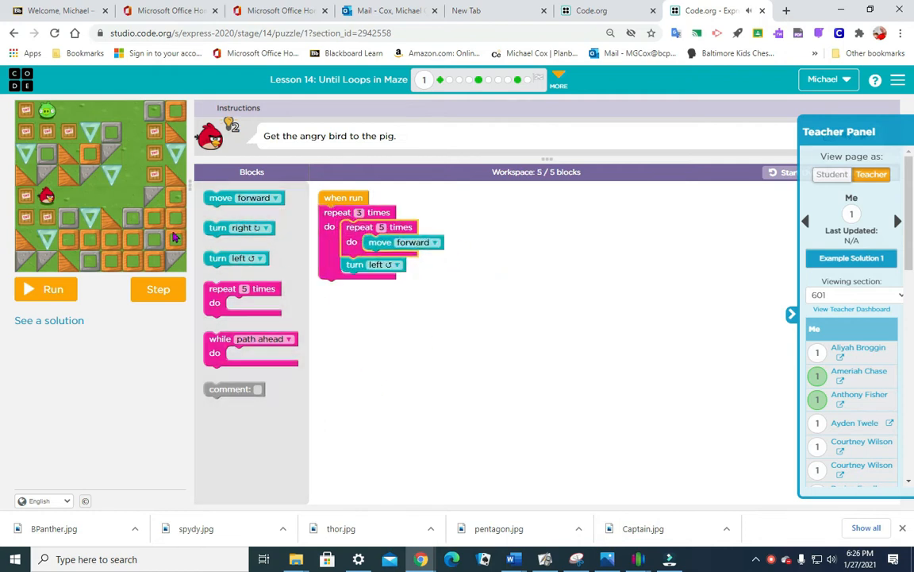
{"action": "left_click", "coordinate": [45, 289]}
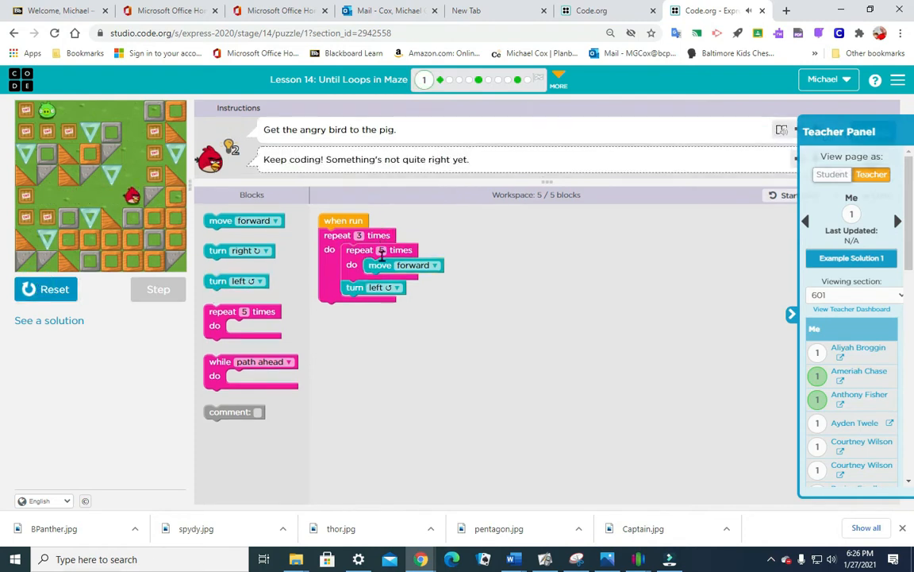
{"action": "left_click", "coordinate": [403, 264]}
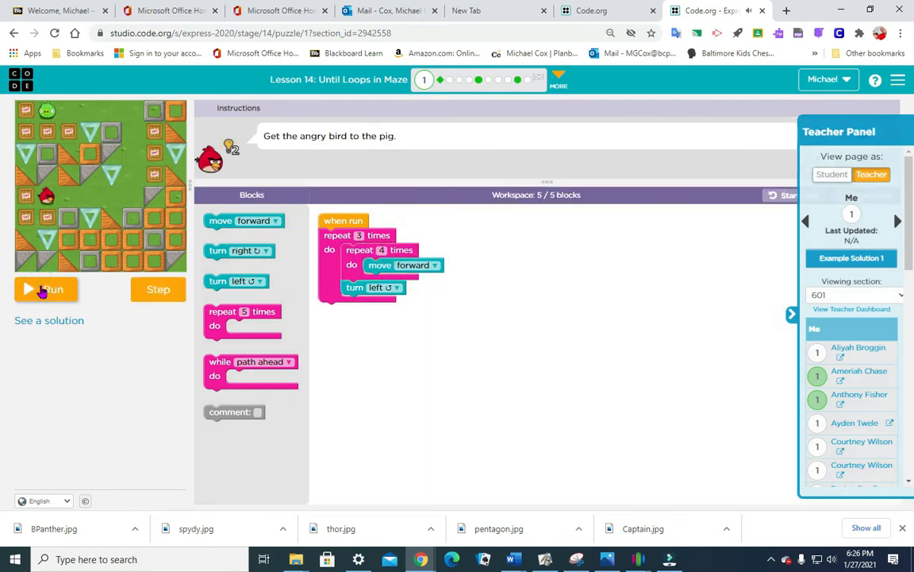
{"action": "left_click", "coordinate": [46, 288]}
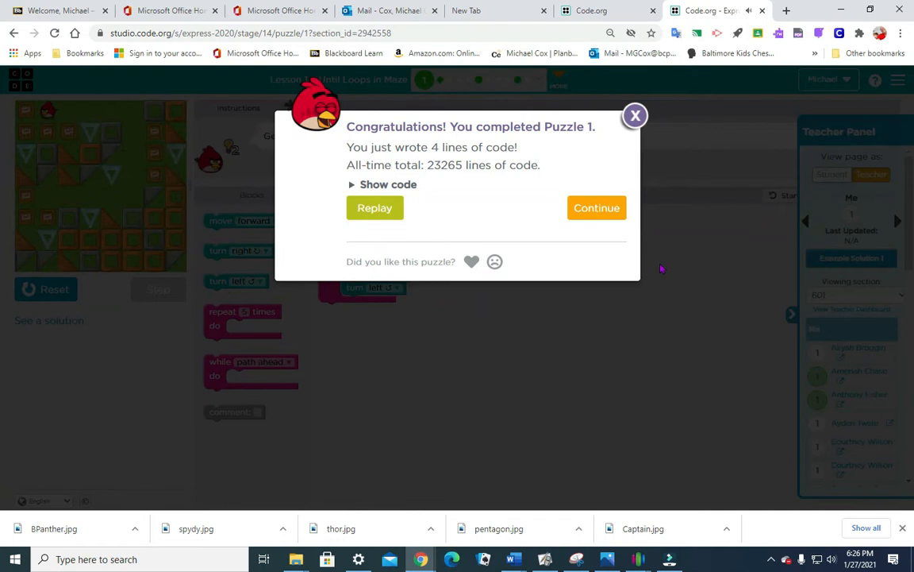
Continue from the congratulations dialog to the Repeat Until Block video
{"action": "left_click", "coordinate": [635, 115]}
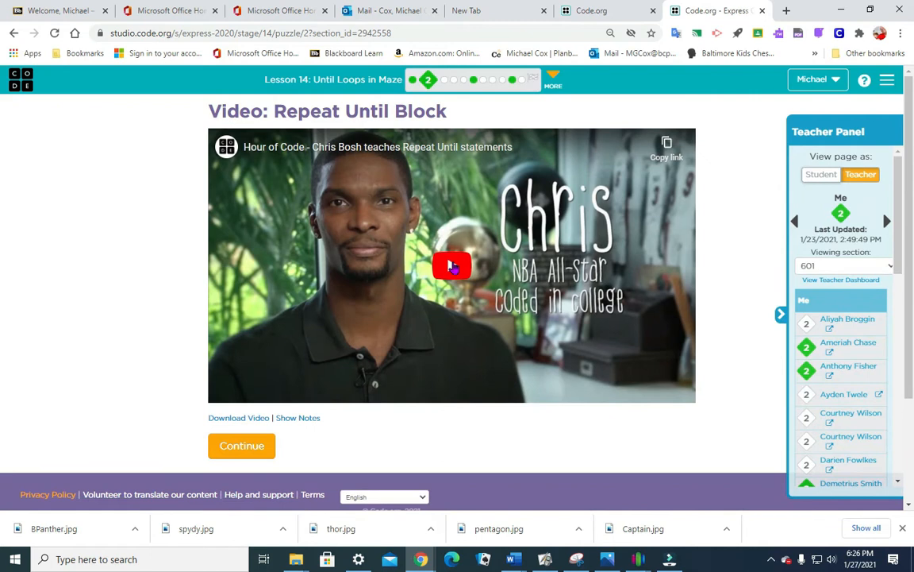
Play the Repeat Until Block video and continue to puzzle 3
{"action": "left_click", "coordinate": [451, 265]}
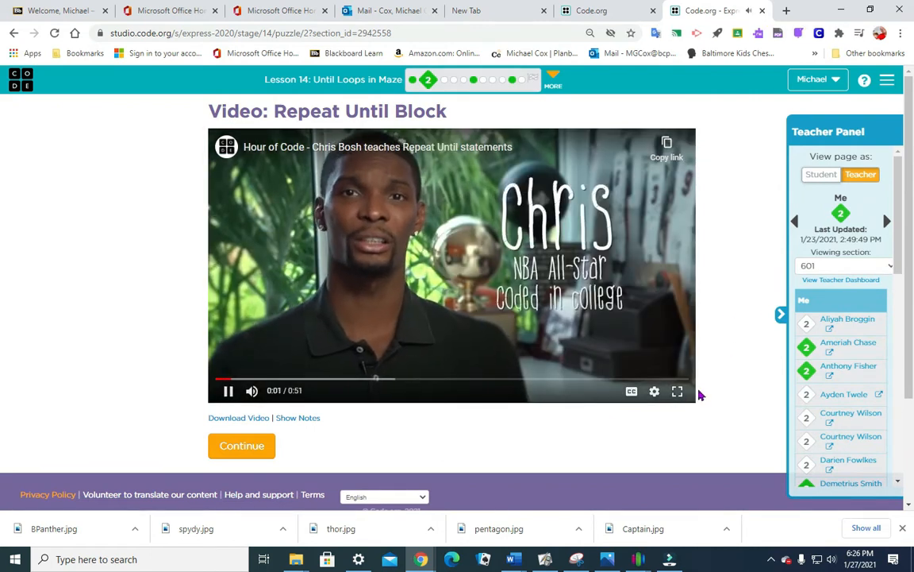
{"action": "left_click", "coordinate": [677, 390]}
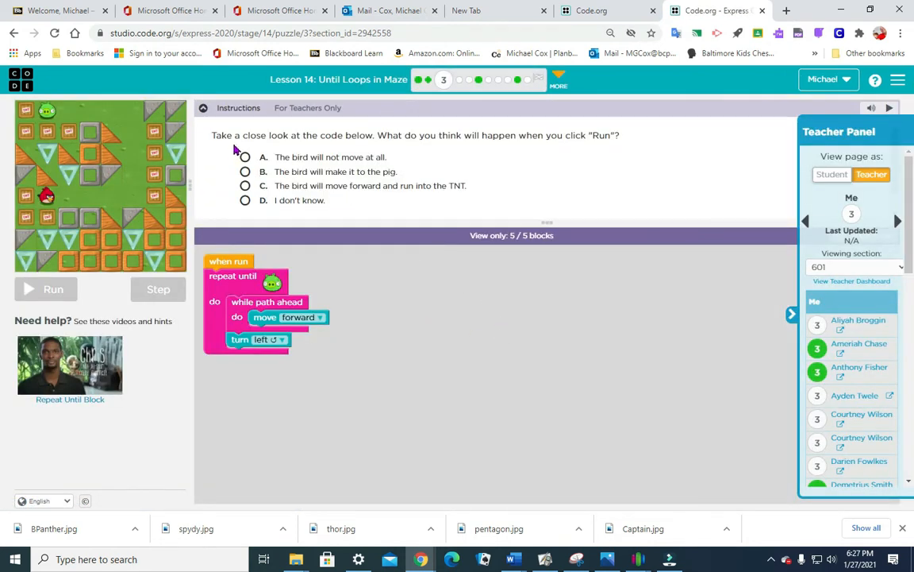
{"action": "mouse_move", "coordinate": [472, 161]}
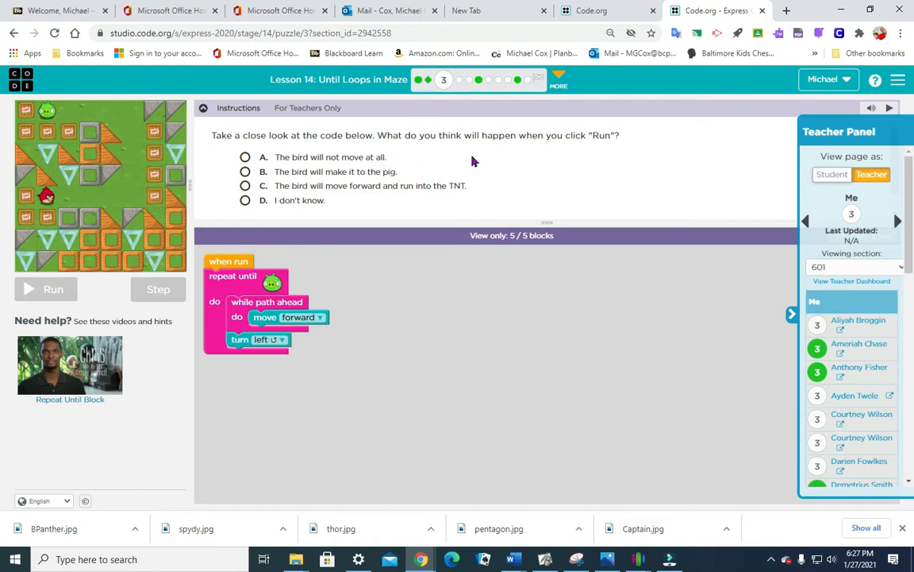
{"action": "mouse_move", "coordinate": [346, 349]}
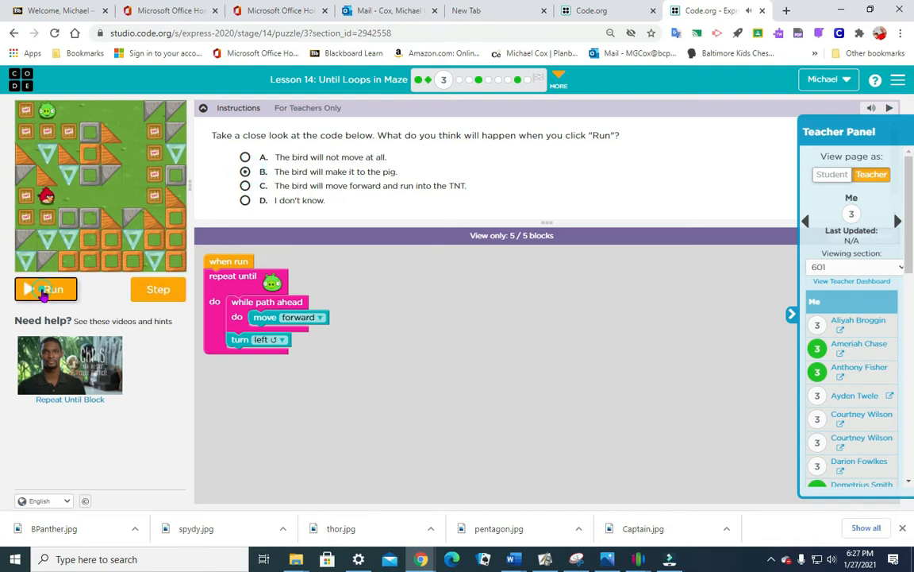
Run the code to confirm the bird reaches the pig, then continue to puzzle 4
{"action": "left_click", "coordinate": [45, 288]}
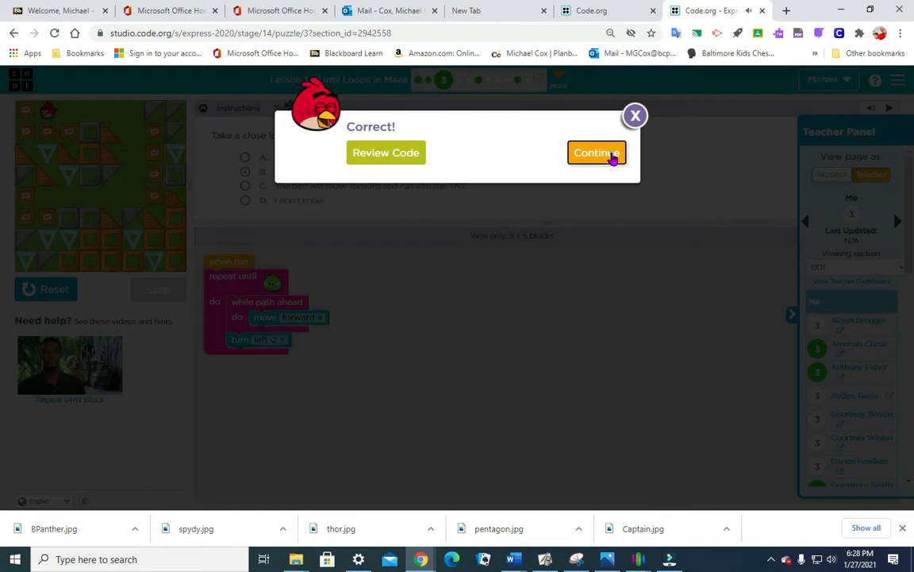
{"action": "left_click", "coordinate": [596, 153]}
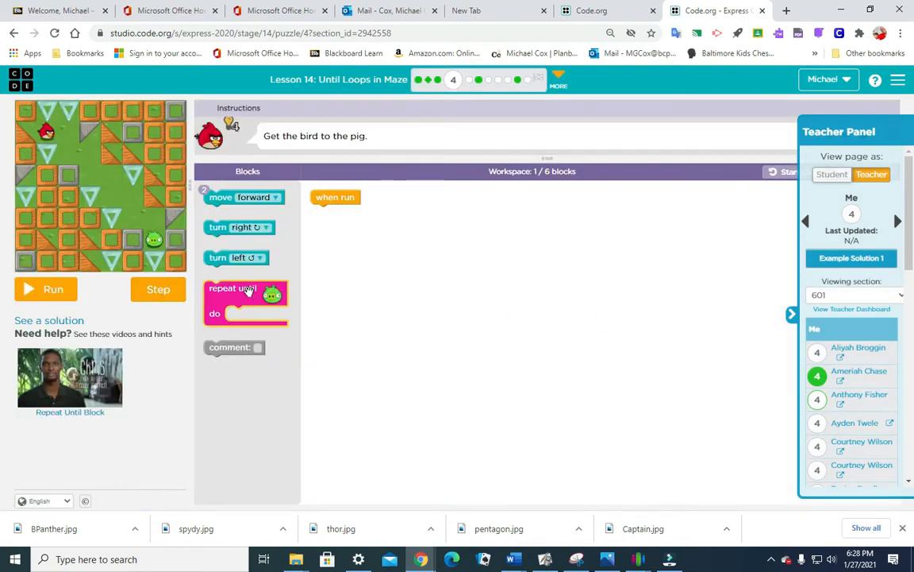
Build a repeat-until-pig loop containing move forward, turn right, move forward, turn left
{"action": "left_click_drag", "start_coordinate": [233, 301], "coordinate": [339, 223]}
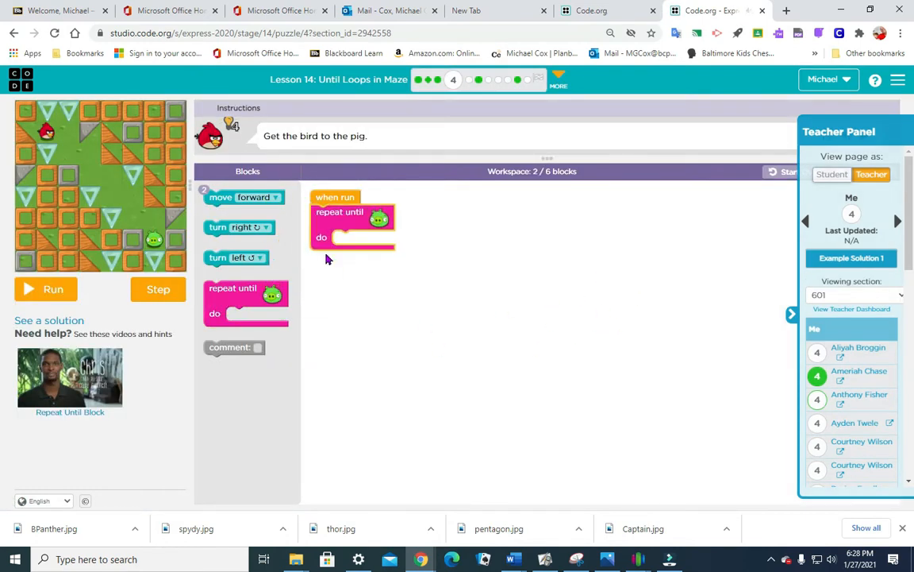
{"action": "left_click_drag", "start_coordinate": [244, 197], "coordinate": [373, 244]}
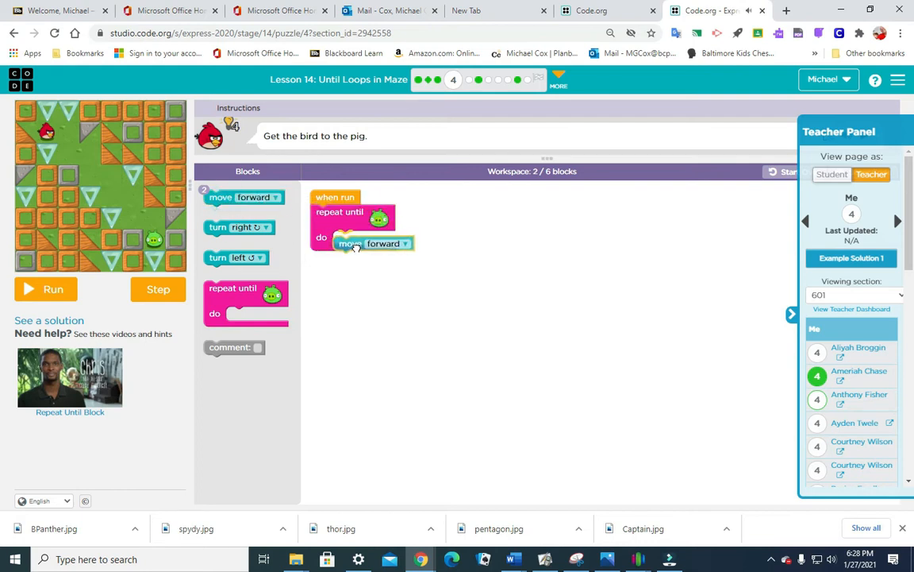
{"action": "left_click_drag", "start_coordinate": [238, 227], "coordinate": [369, 254]}
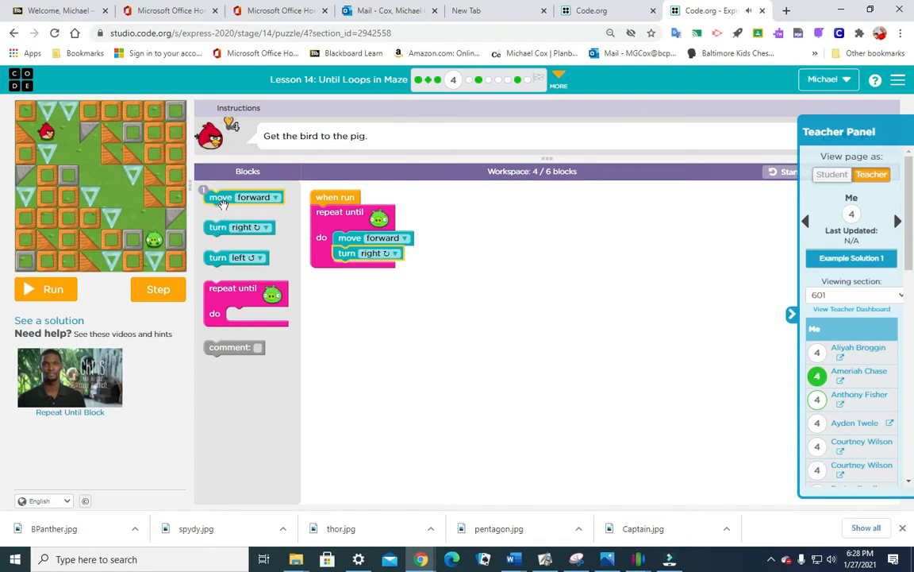
{"action": "left_click_drag", "start_coordinate": [245, 197], "coordinate": [373, 267]}
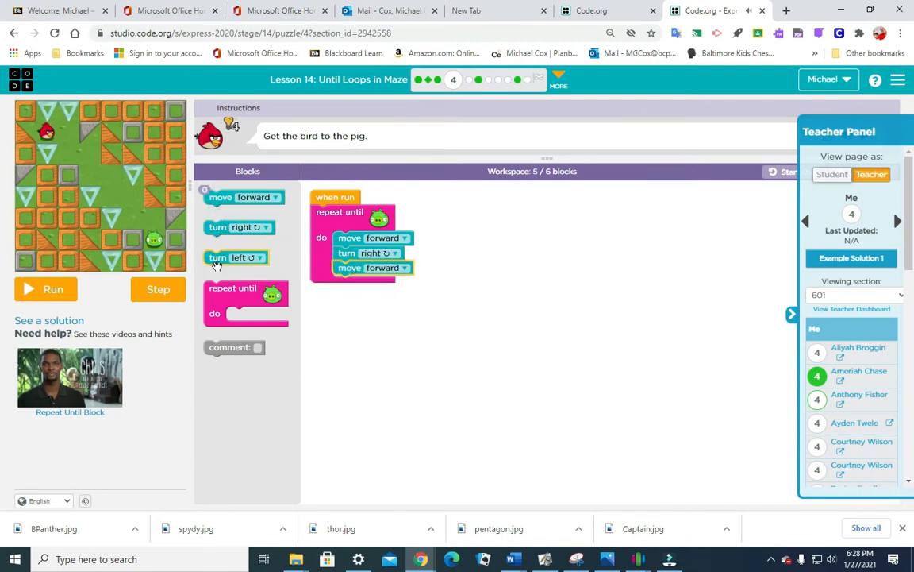
{"action": "left_click_drag", "start_coordinate": [235, 257], "coordinate": [302, 277]}
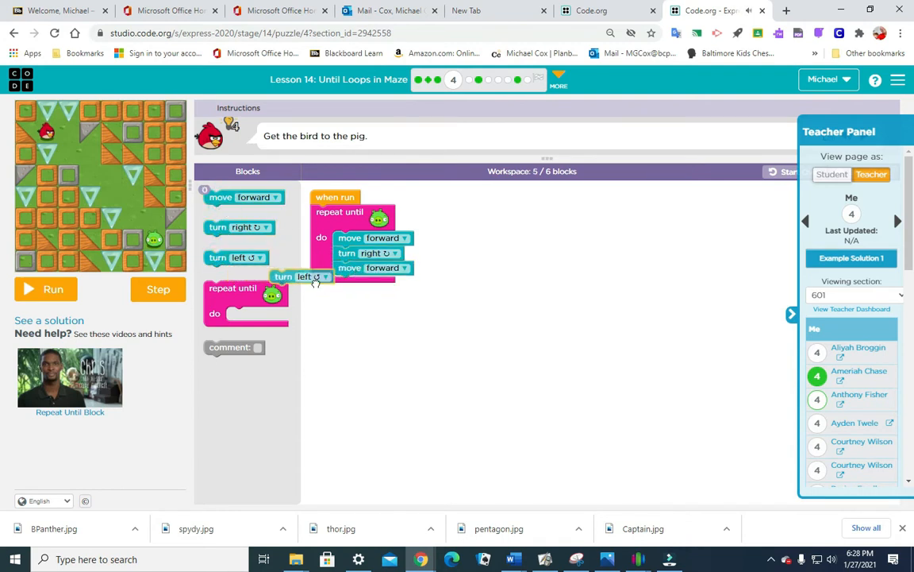
{"action": "left_click_drag", "start_coordinate": [300, 276], "coordinate": [361, 282]}
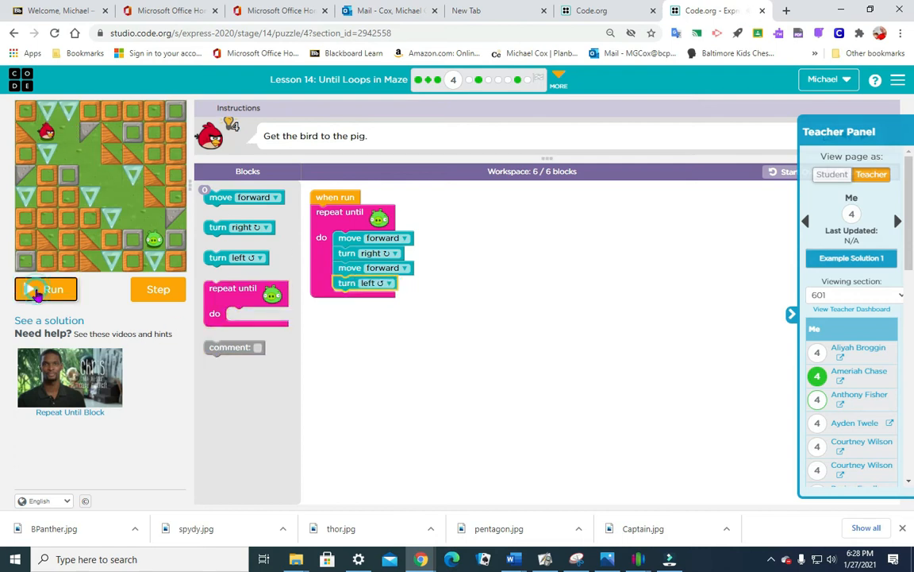
Run the program so the bird reaches the pig, then advance to puzzle 5
{"action": "left_click", "coordinate": [45, 289]}
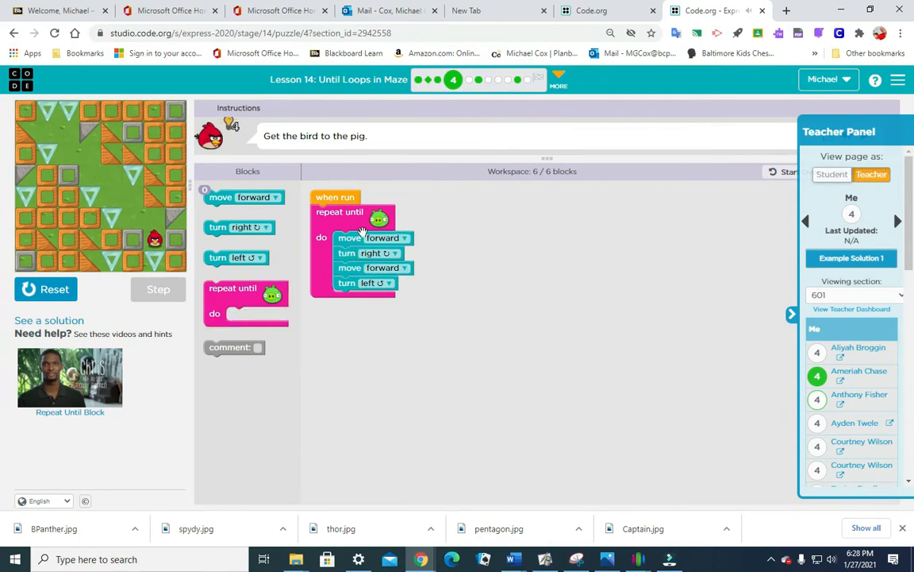
{"action": "left_click", "coordinate": [55, 289]}
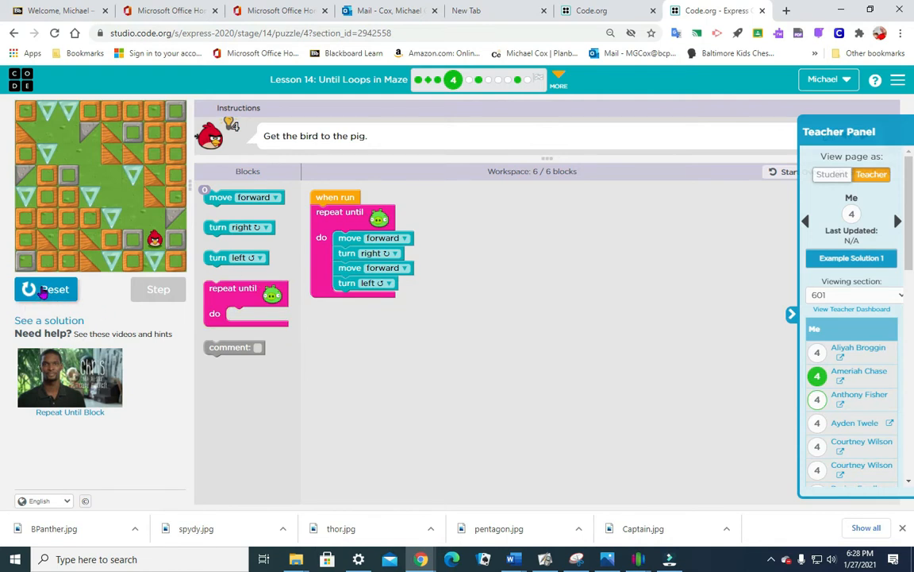
{"action": "left_click", "coordinate": [469, 79]}
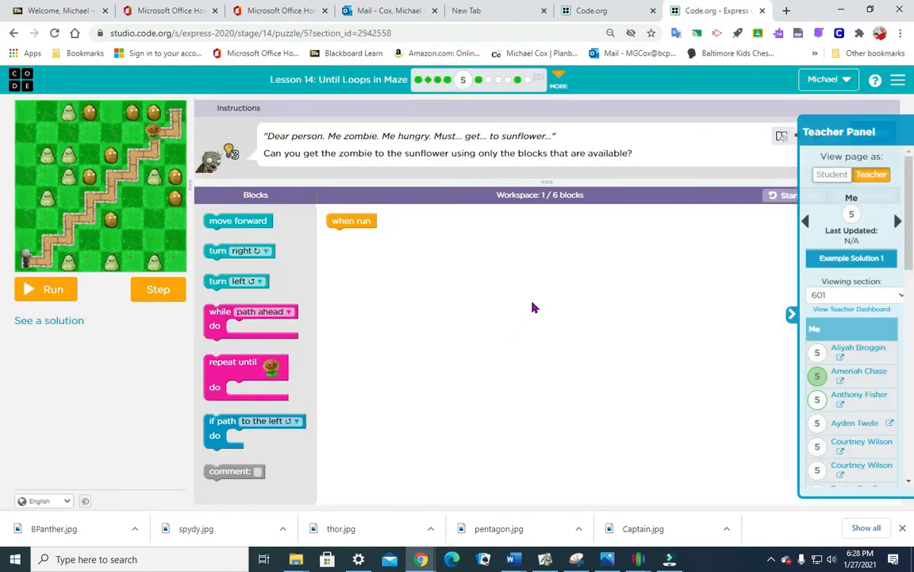
{"action": "mouse_move", "coordinate": [181, 384]}
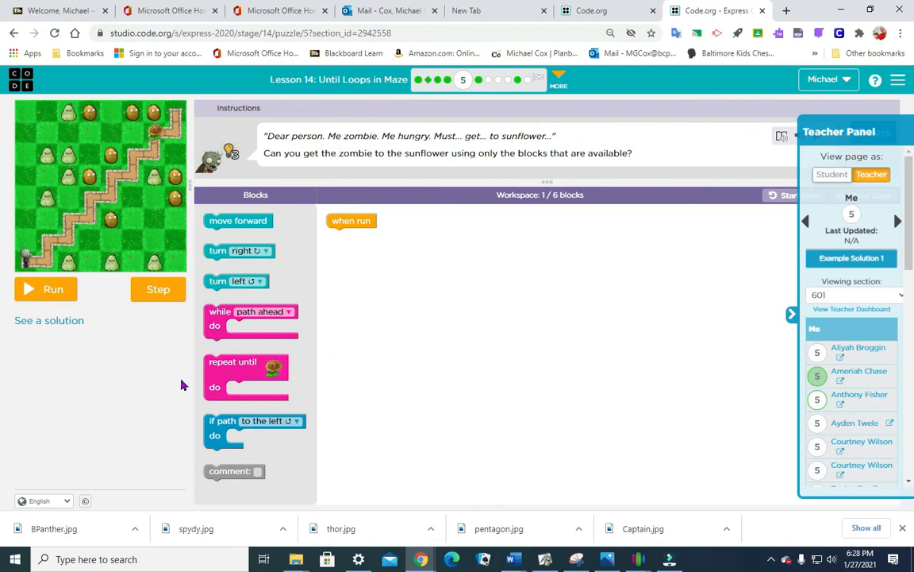
Fill the repeat-until-sunflower loop with forward, left, forward, right and run it
{"action": "left_click_drag", "start_coordinate": [246, 373], "coordinate": [367, 246]}
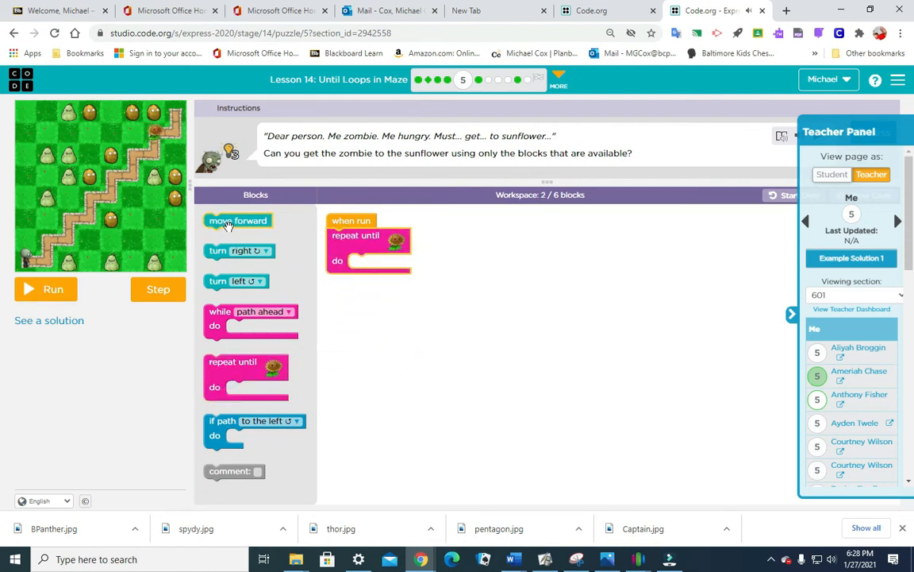
{"action": "left_click_drag", "start_coordinate": [238, 220], "coordinate": [383, 260]}
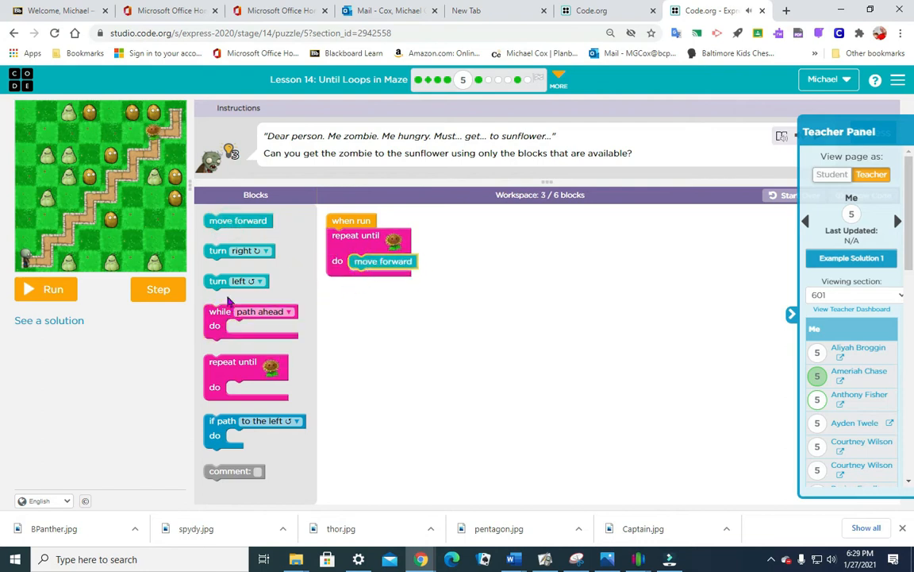
{"action": "left_click_drag", "start_coordinate": [235, 280], "coordinate": [380, 277]}
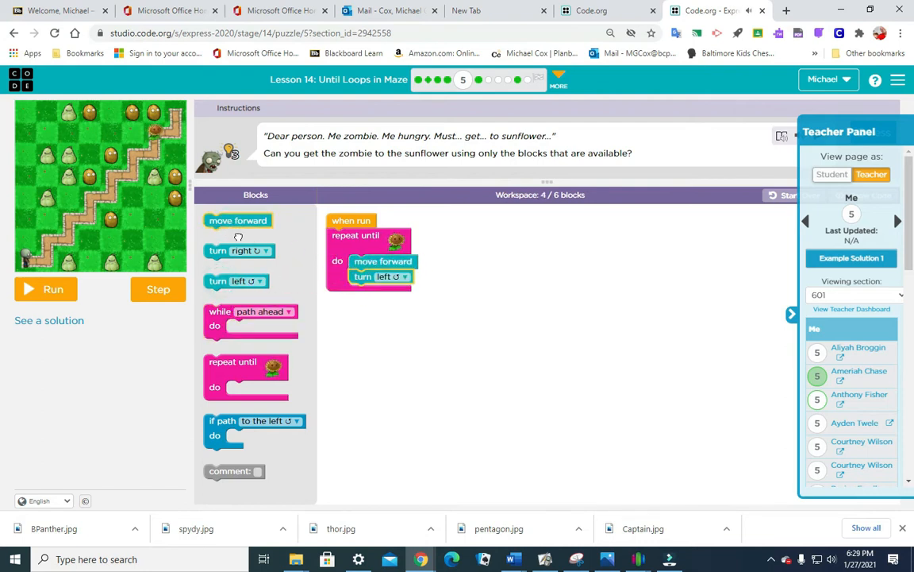
{"action": "left_click_drag", "start_coordinate": [238, 220], "coordinate": [383, 291]}
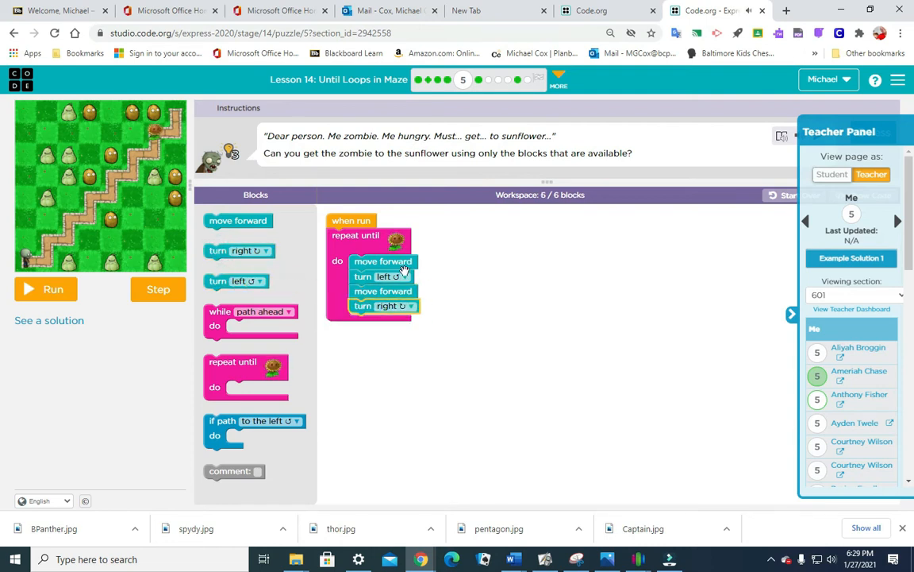
{"action": "mouse_move", "coordinate": [622, 182]}
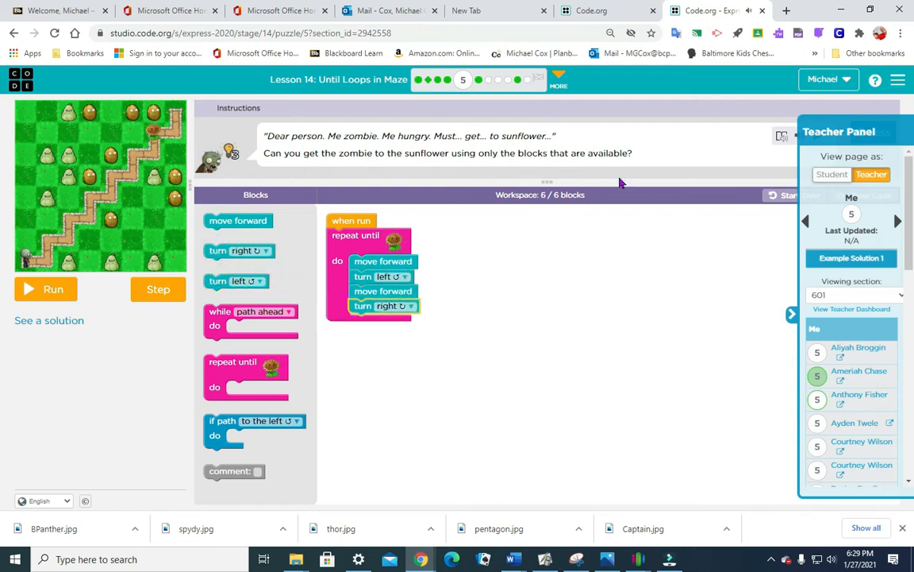
{"action": "left_click", "coordinate": [45, 288]}
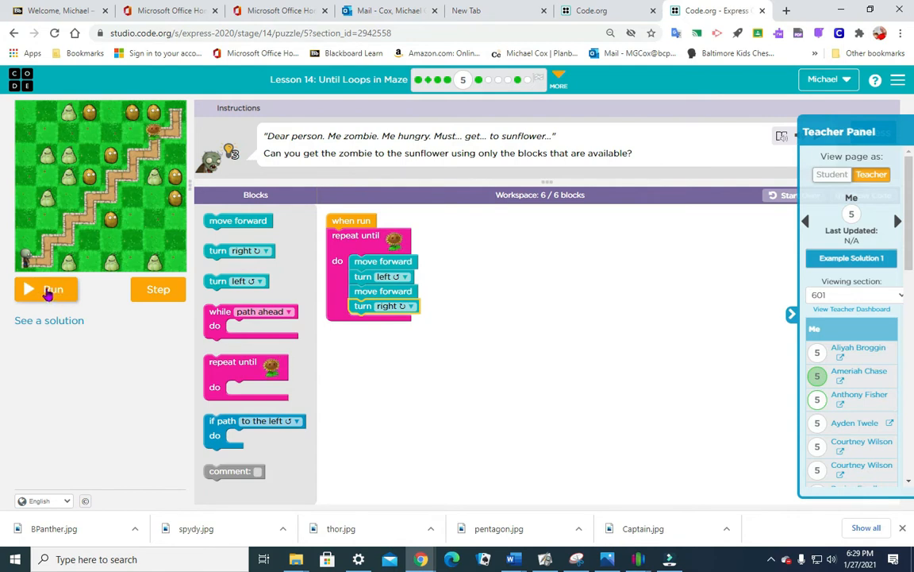
{"action": "left_click", "coordinate": [46, 289]}
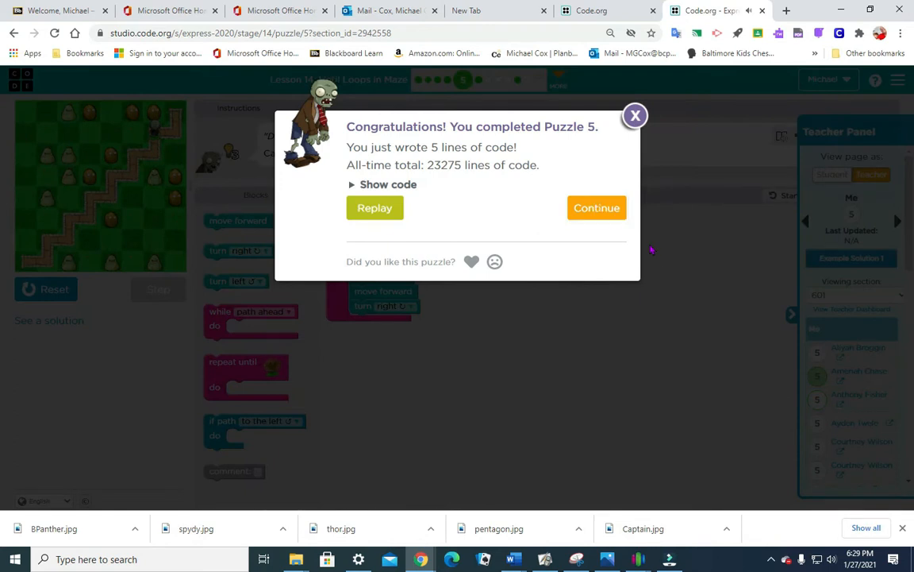
{"action": "mouse_move", "coordinate": [614, 366]}
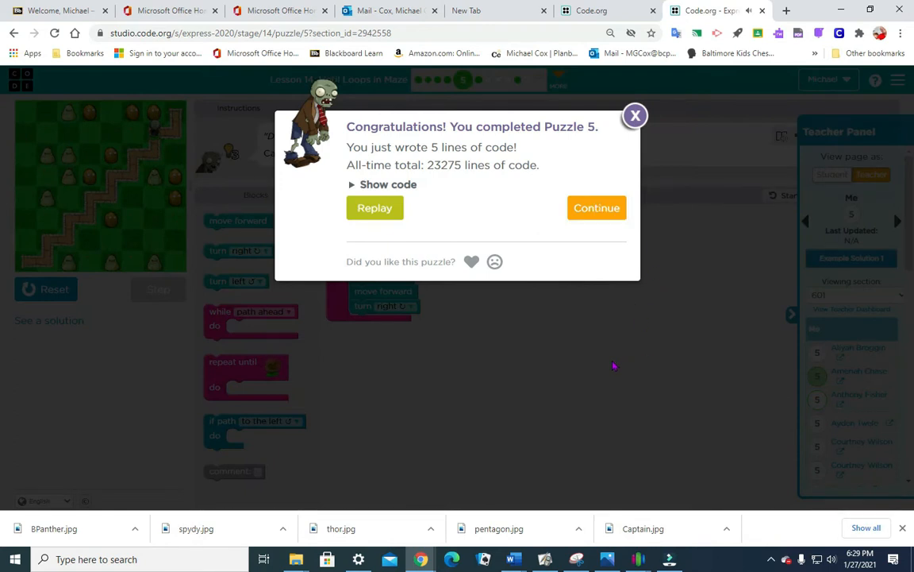
{"action": "mouse_move", "coordinate": [381, 409]}
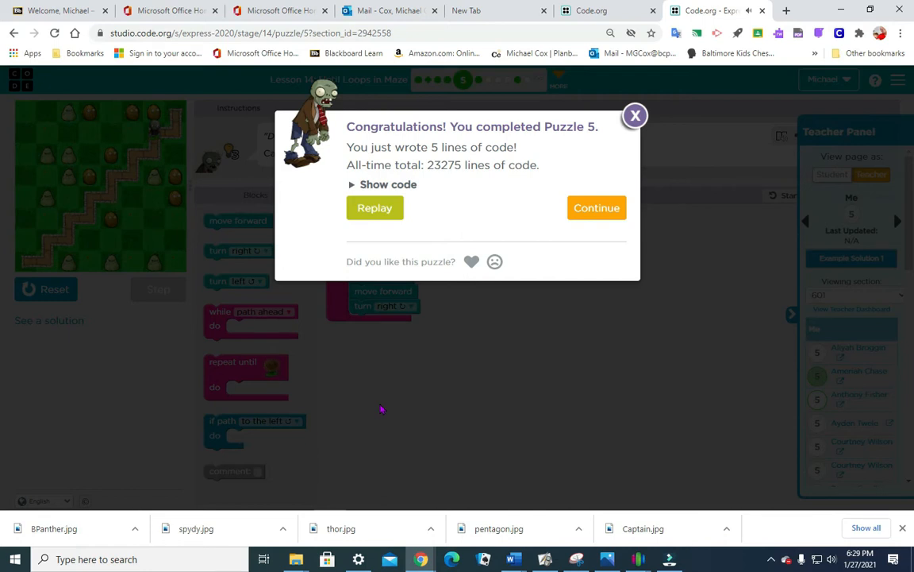
{"action": "mouse_move", "coordinate": [378, 404]}
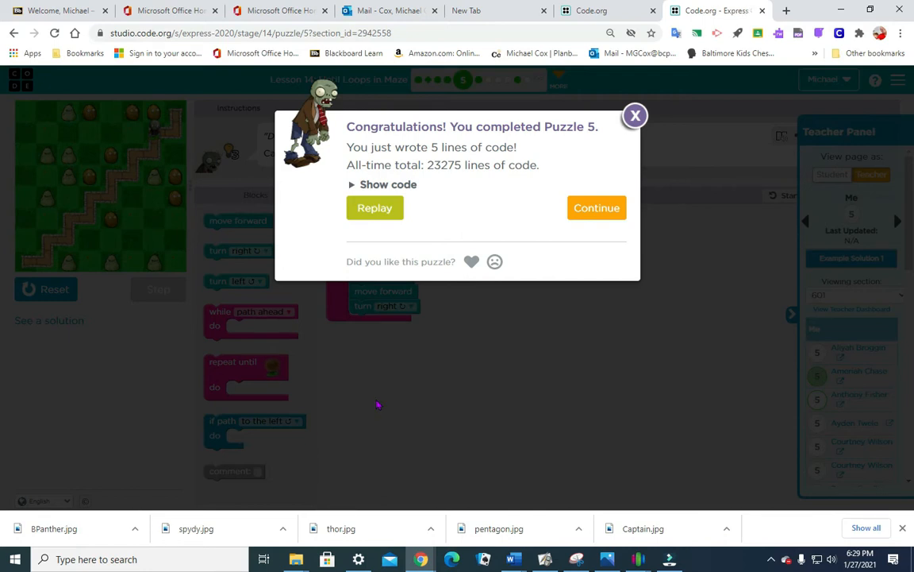
{"action": "mouse_move", "coordinate": [560, 294]}
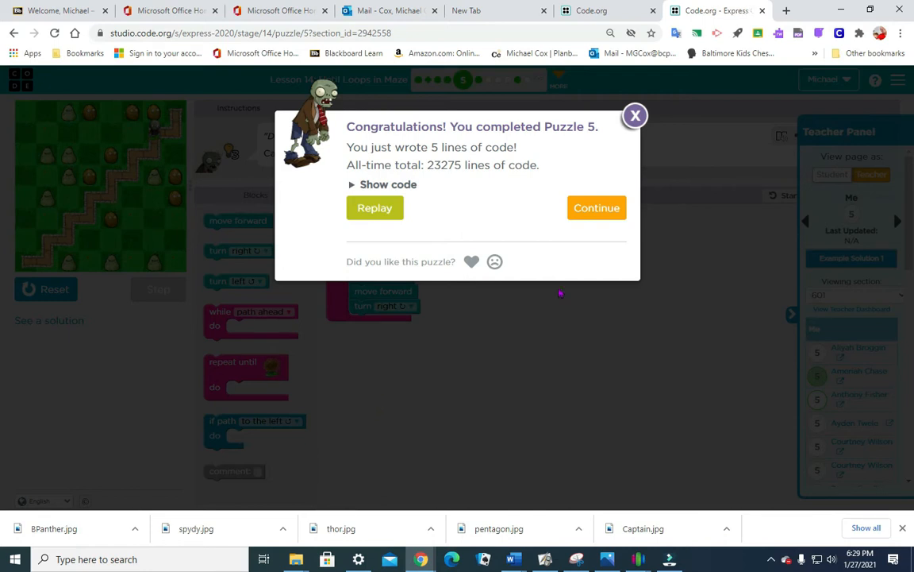
{"action": "mouse_move", "coordinate": [560, 399]}
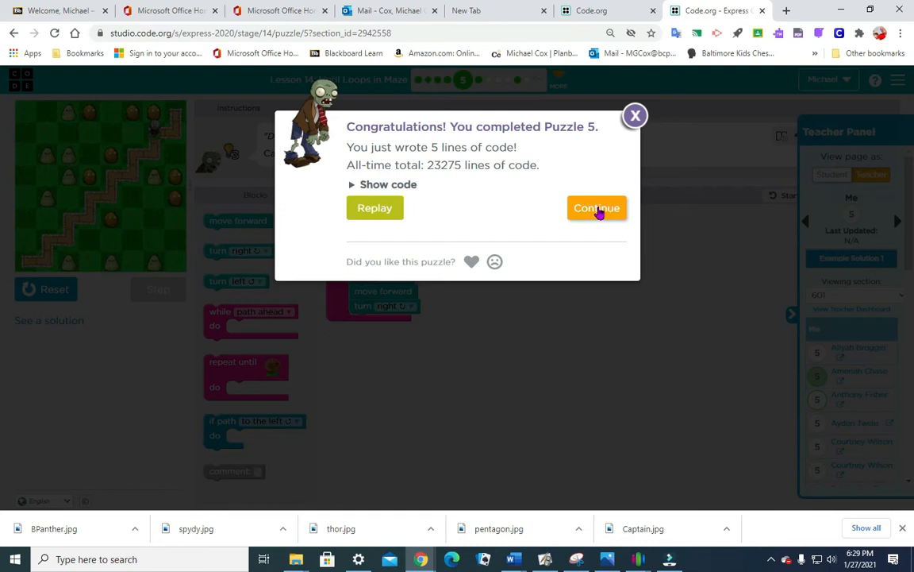
Rebuild while path ahead with move forward and if-path-left turn left, then run
{"action": "left_click", "coordinate": [596, 207]}
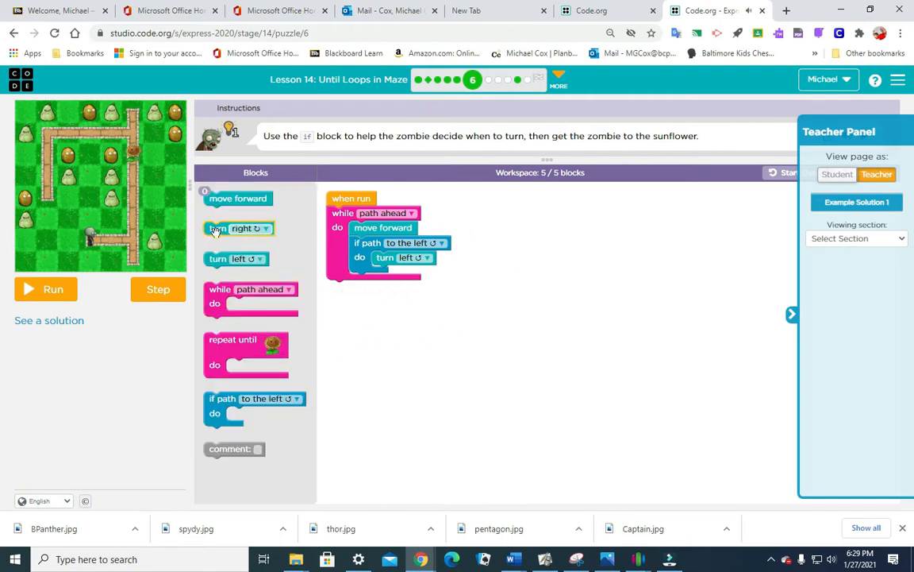
{"action": "left_click_drag", "start_coordinate": [383, 242], "coordinate": [515, 288]}
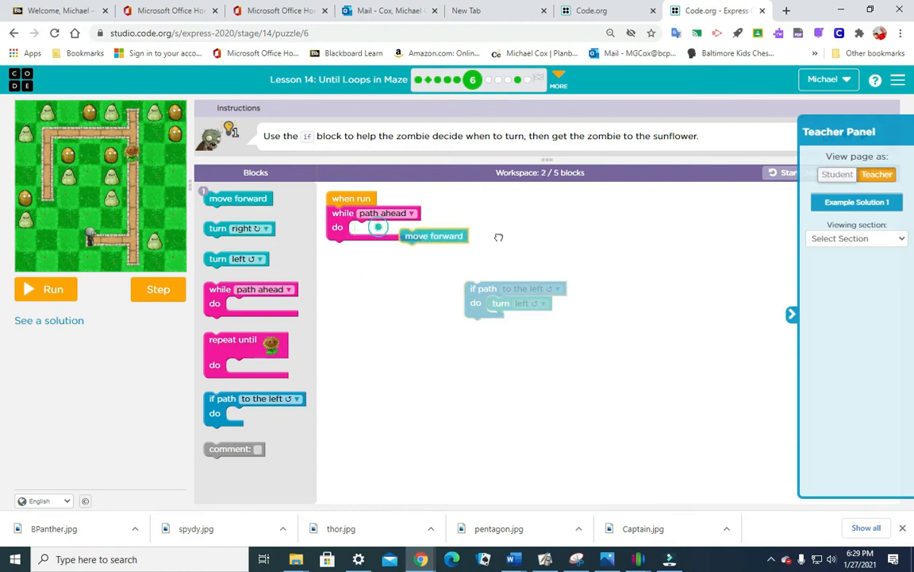
{"action": "left_click_drag", "start_coordinate": [433, 235], "coordinate": [543, 234]}
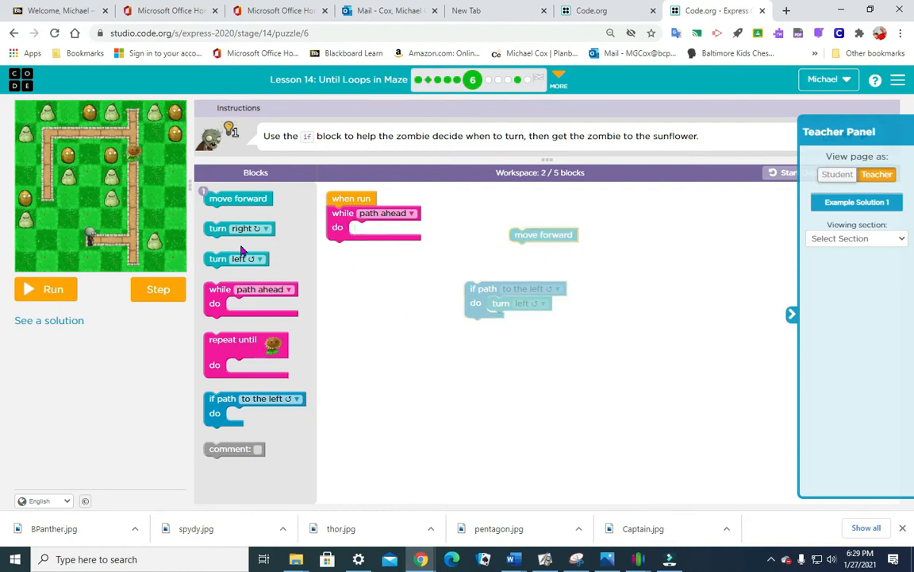
{"action": "left_click_drag", "start_coordinate": [543, 234], "coordinate": [383, 227]}
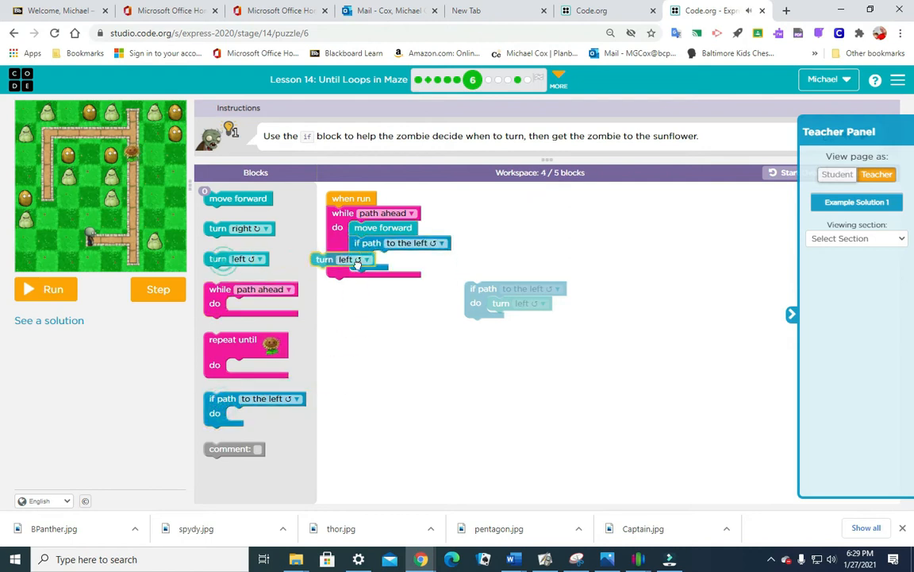
{"action": "left_click_drag", "start_coordinate": [344, 259], "coordinate": [389, 257]}
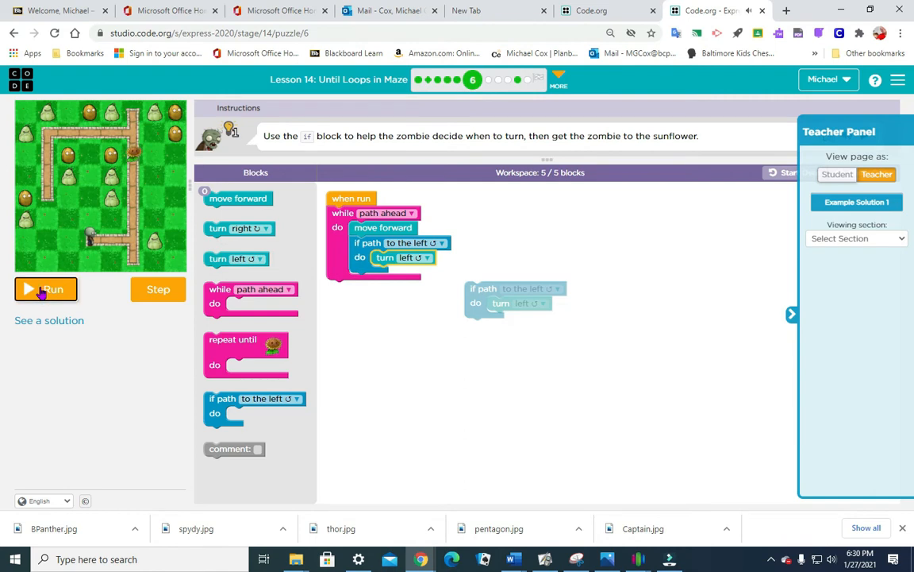
{"action": "left_click", "coordinate": [46, 288]}
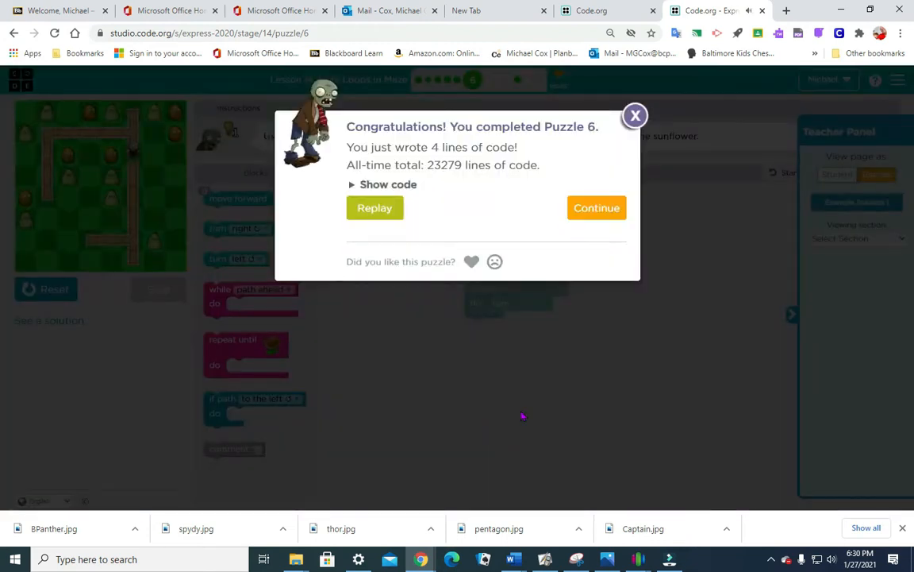
Close the completion message and drag the unused if-turn-left block lower
{"action": "left_click", "coordinate": [635, 115]}
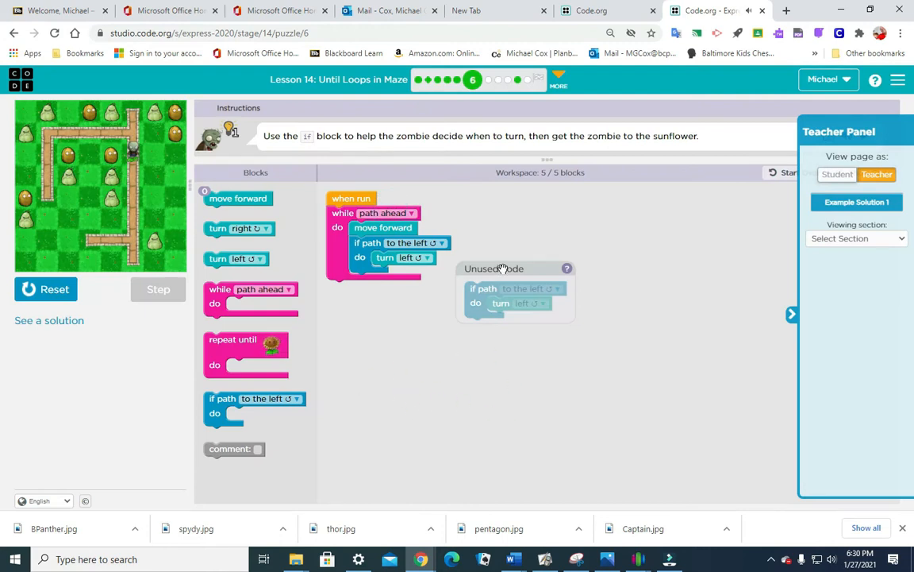
{"action": "left_click_drag", "start_coordinate": [493, 288], "coordinate": [509, 355]}
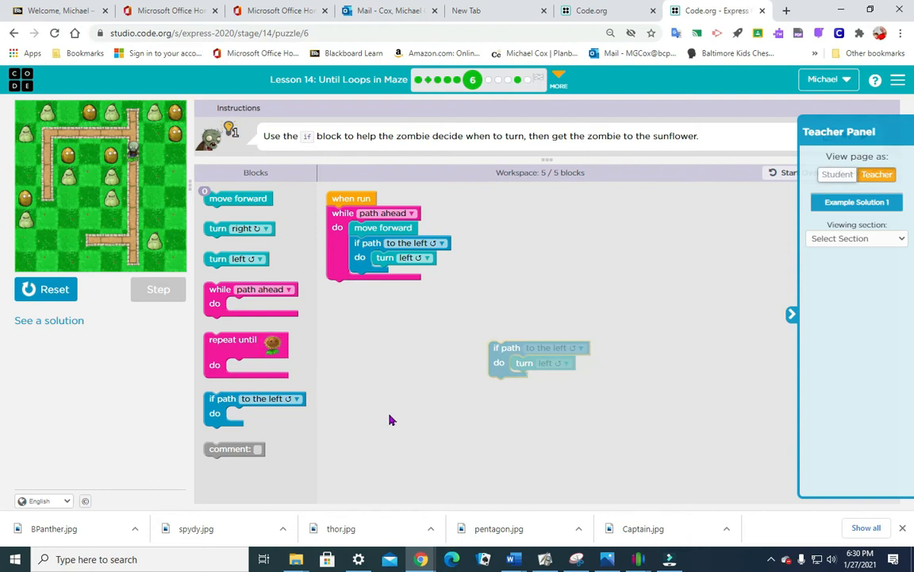
{"action": "mouse_move", "coordinate": [381, 353]}
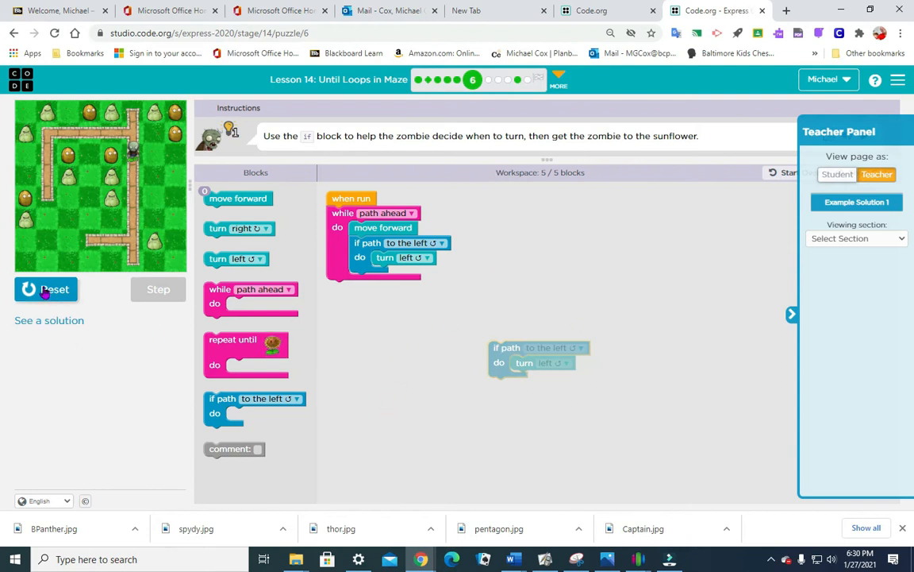
Go to puzzle 7, add move forward in the while loop, and set the if condition to path right
{"action": "left_click", "coordinate": [489, 80]}
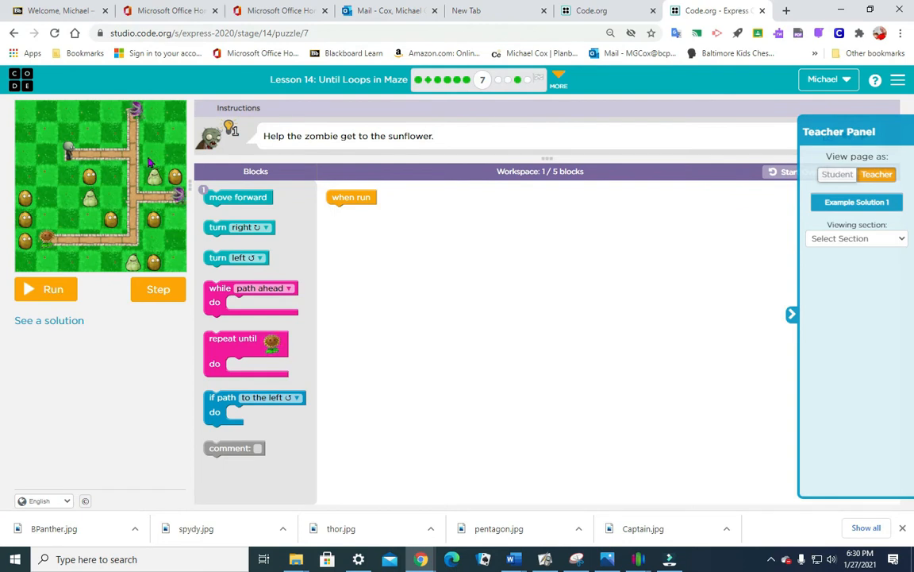
{"action": "mouse_move", "coordinate": [241, 267]}
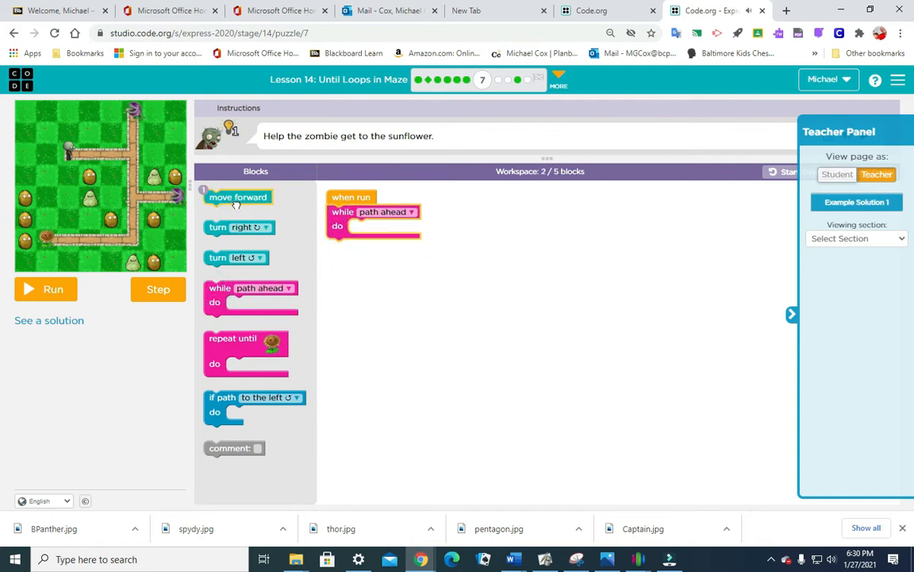
{"action": "left_click_drag", "start_coordinate": [239, 197], "coordinate": [383, 226]}
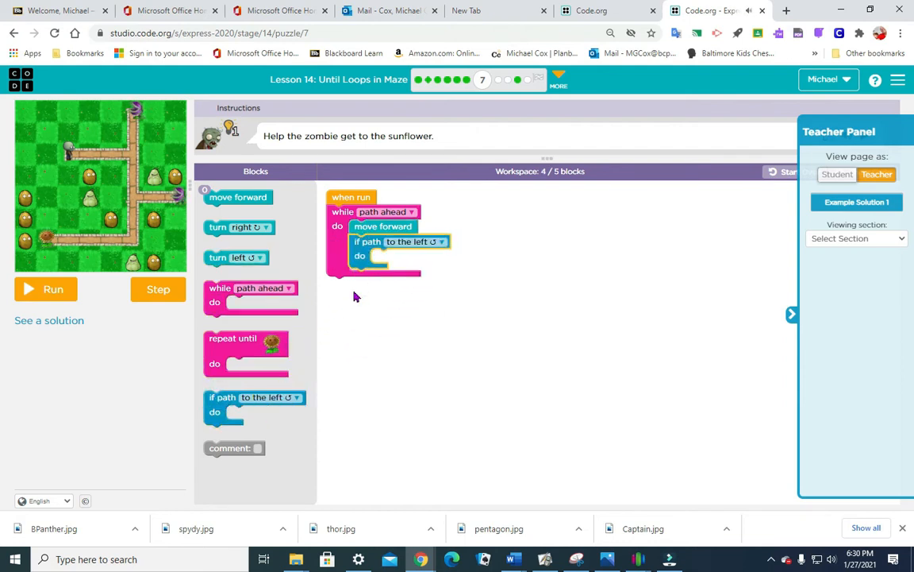
{"action": "left_click", "coordinate": [442, 242]}
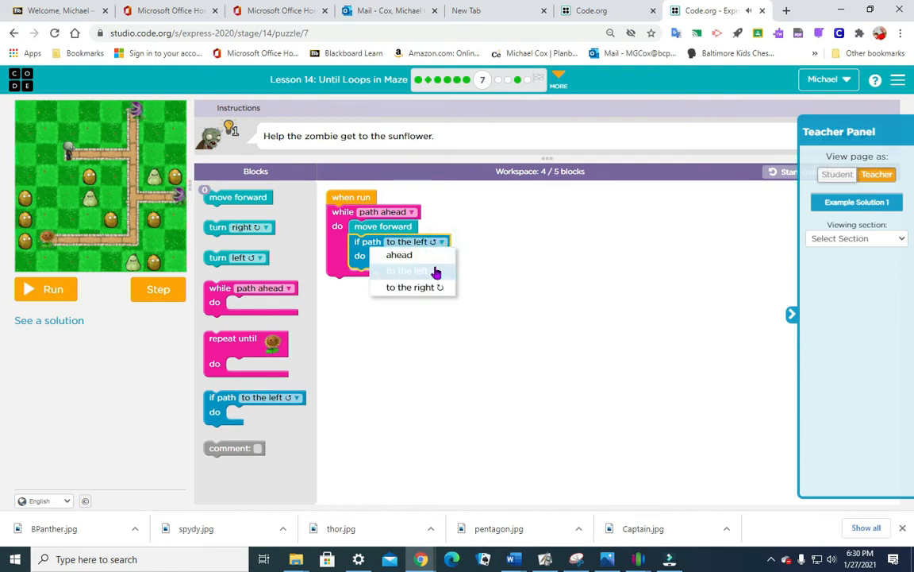
{"action": "left_click", "coordinate": [410, 286]}
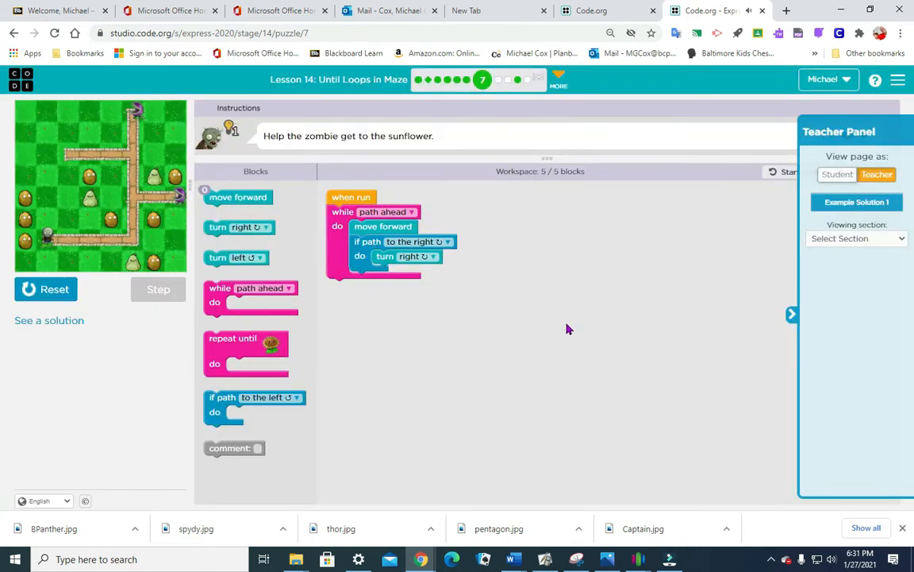
{"action": "mouse_move", "coordinate": [600, 326]}
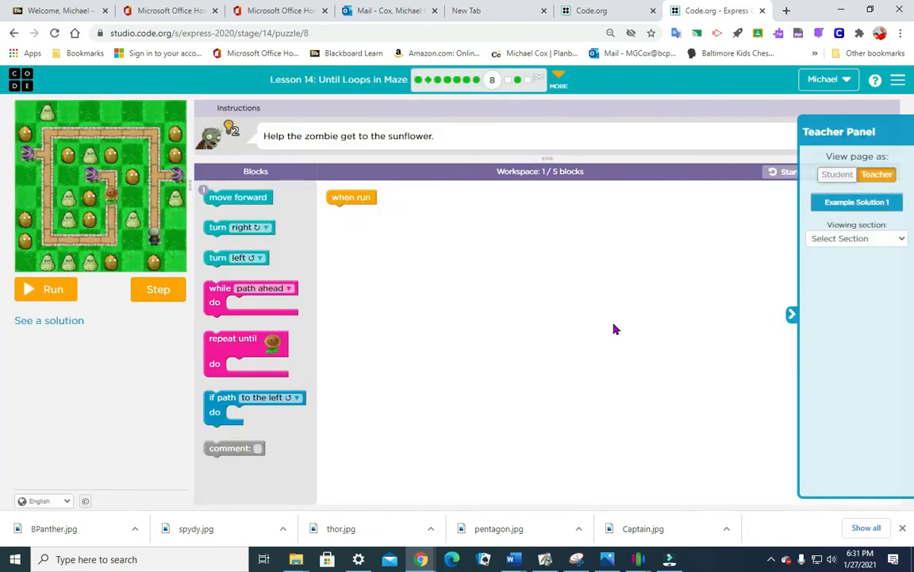
{"action": "mouse_move", "coordinate": [487, 314]}
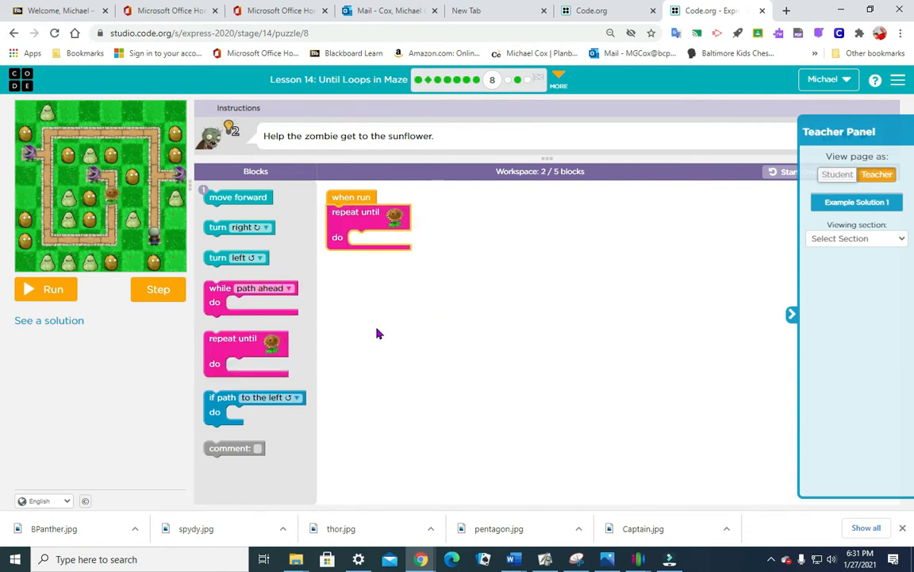
Put move forward and a turn left in the path-left check, then run to the sunflower
{"action": "left_click_drag", "start_coordinate": [238, 197], "coordinate": [389, 242]}
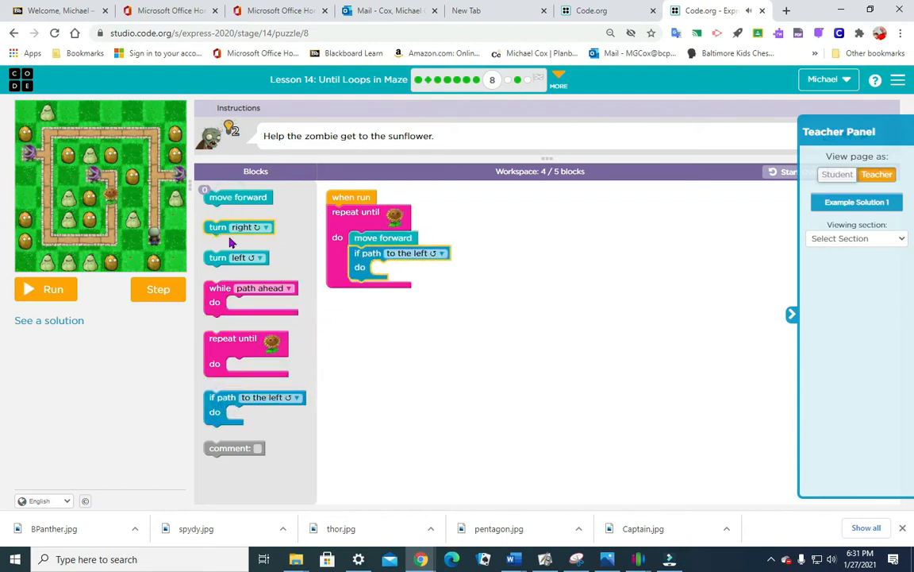
{"action": "left_click_drag", "start_coordinate": [237, 257], "coordinate": [413, 264]}
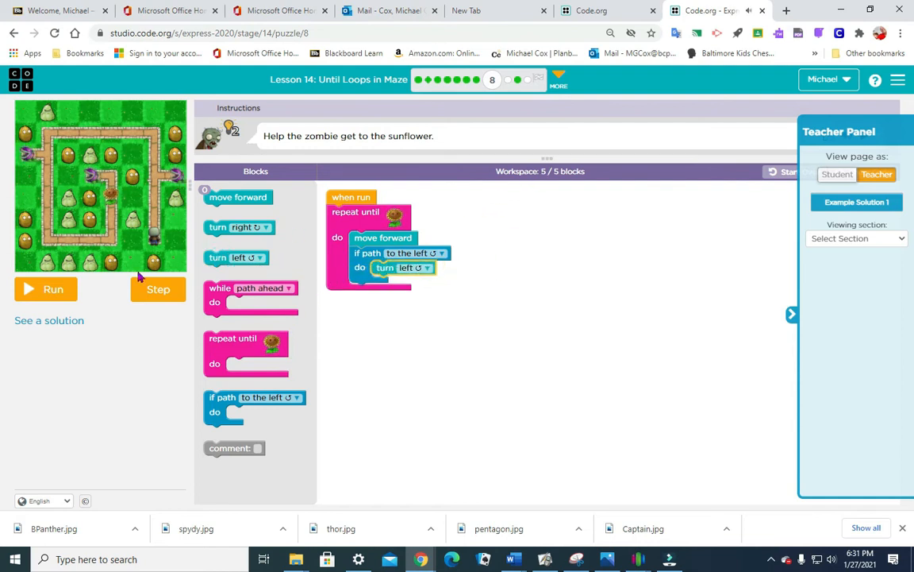
{"action": "left_click", "coordinate": [45, 289]}
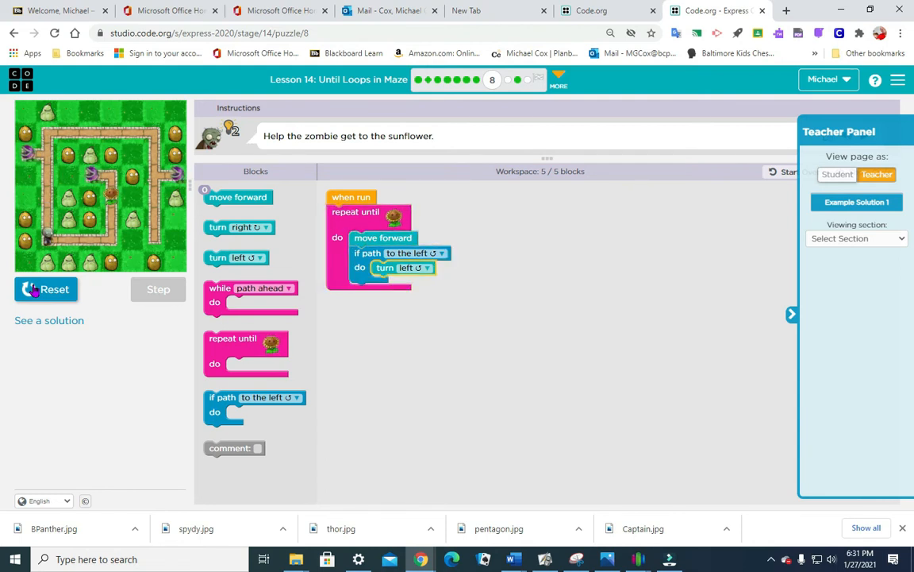
{"action": "left_click", "coordinate": [158, 289]}
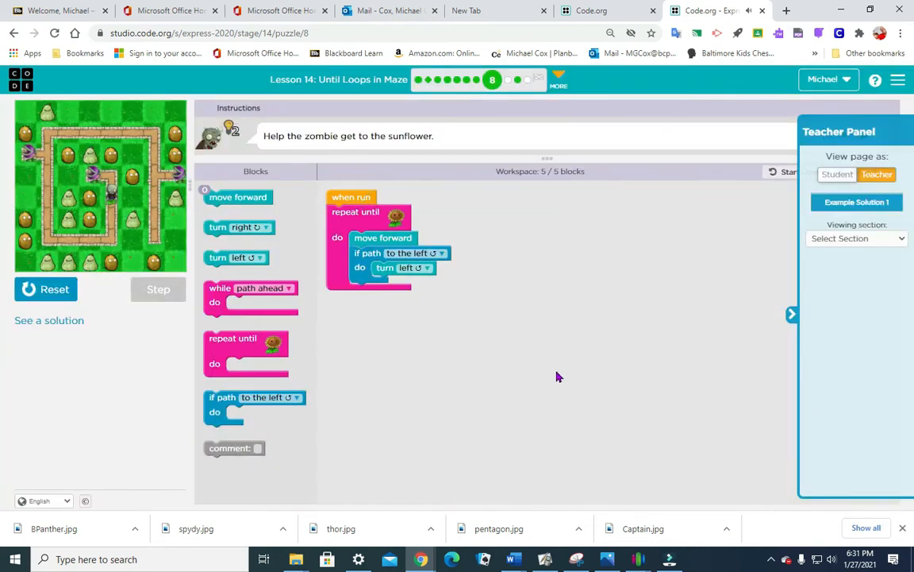
{"action": "mouse_move", "coordinate": [611, 371]}
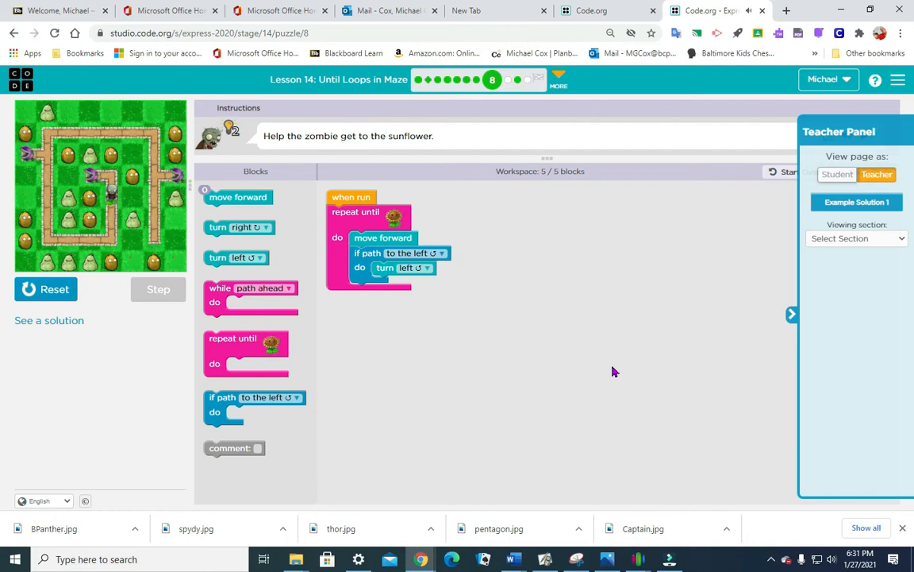
{"action": "mouse_move", "coordinate": [635, 380]}
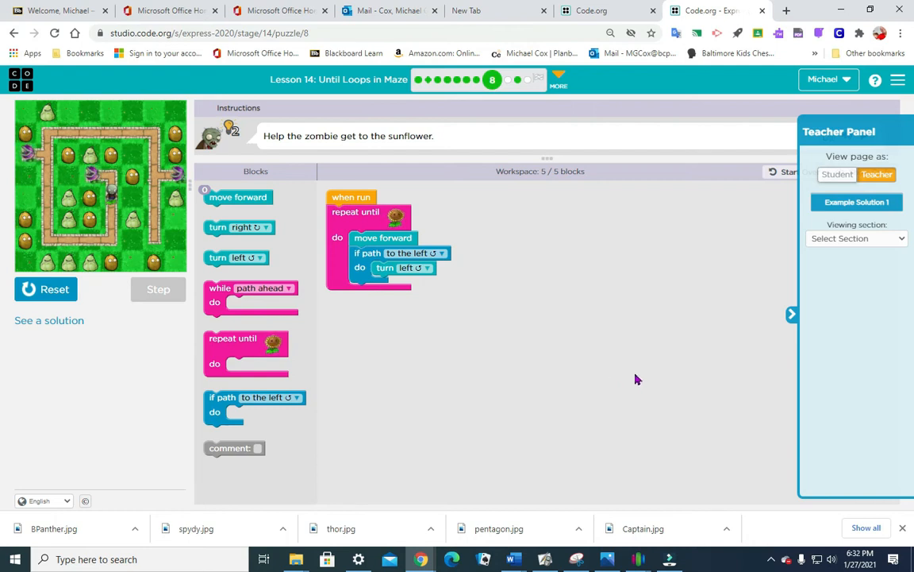
{"action": "mouse_move", "coordinate": [565, 197]}
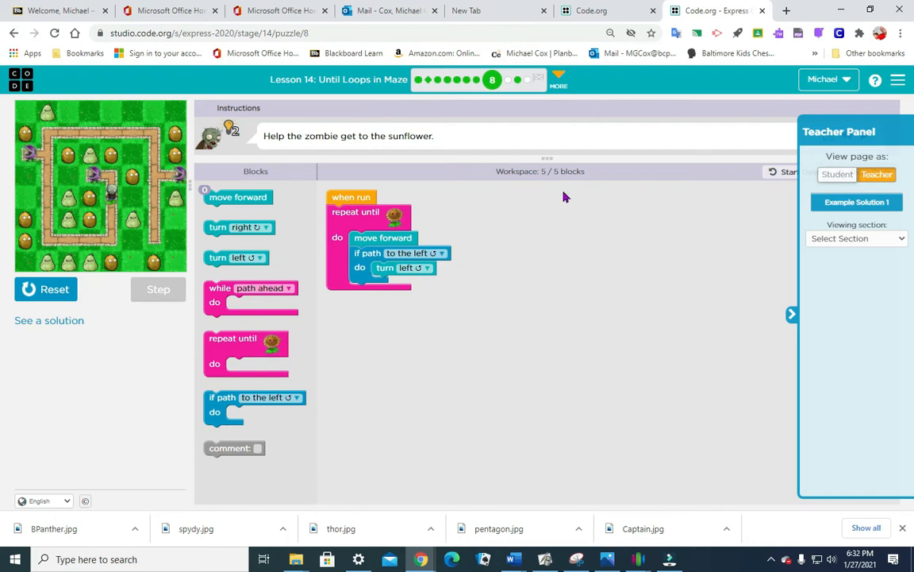
Go to challenge puzzle 9 and accept the Challenge Puzzle popup
{"action": "left_click", "coordinate": [508, 79]}
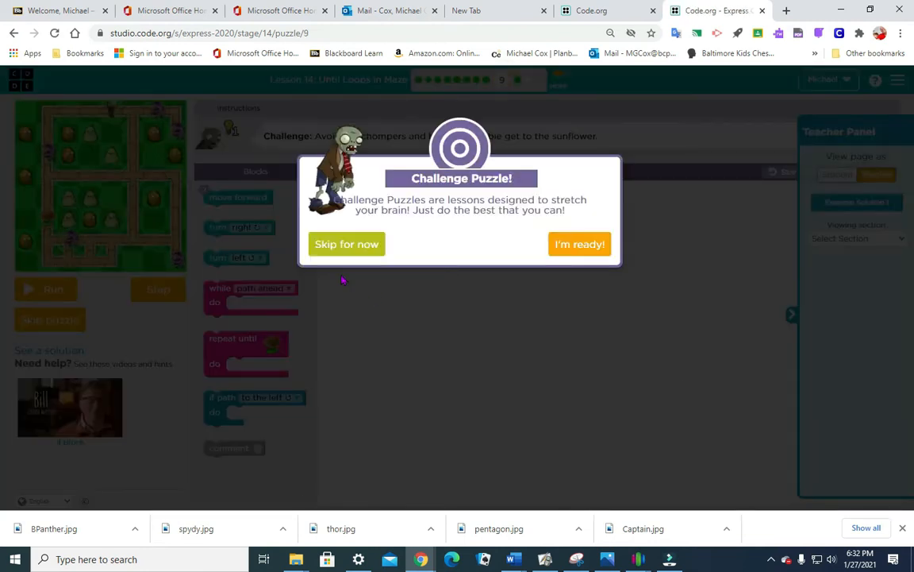
{"action": "left_click", "coordinate": [579, 244]}
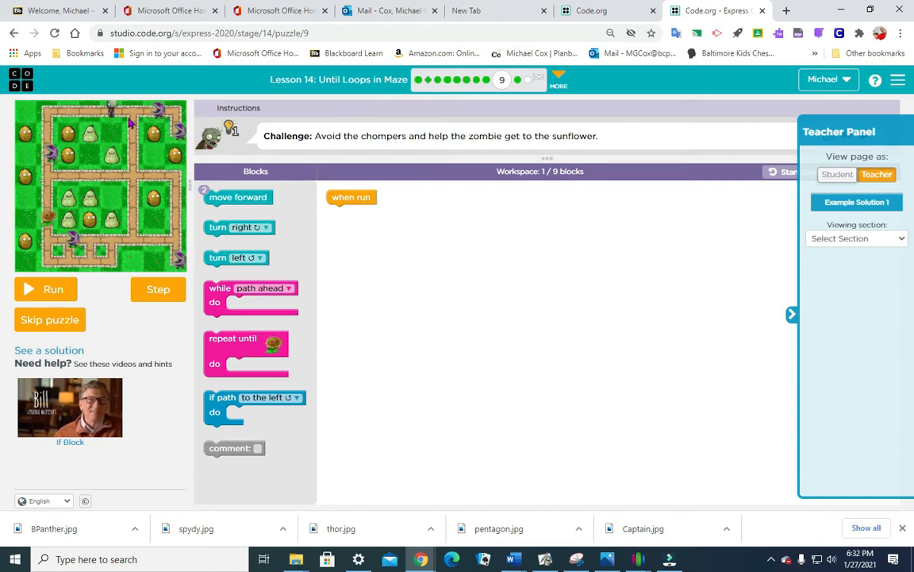
{"action": "mouse_move", "coordinate": [141, 143]}
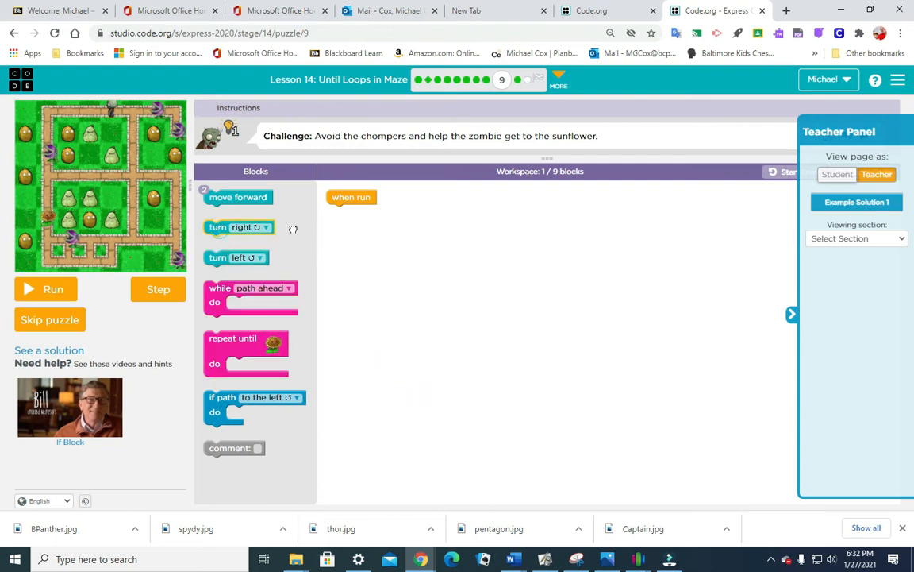
Build right turns, a move forward, and a while-path-ahead loop with an if-path-left turn, then run it
{"action": "left_click_drag", "start_coordinate": [238, 227], "coordinate": [363, 230]}
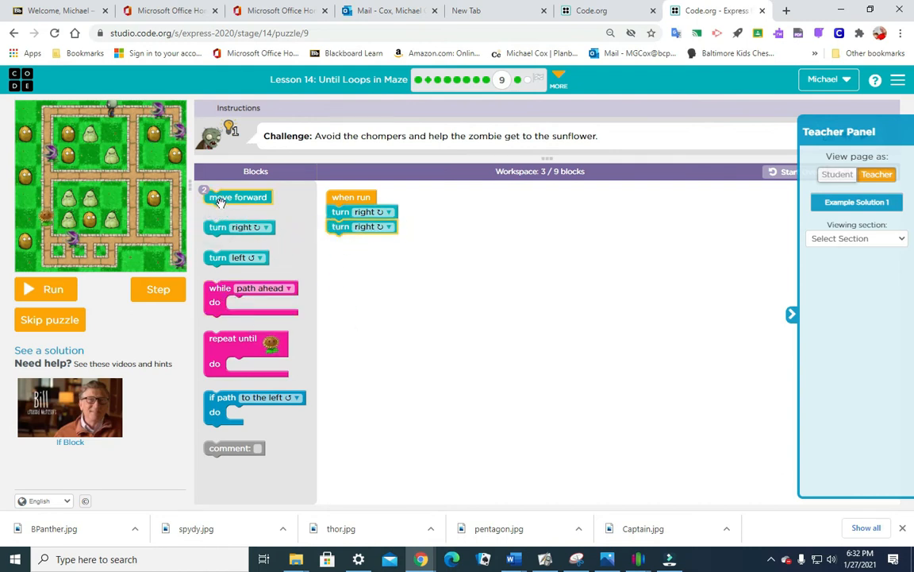
{"action": "left_click_drag", "start_coordinate": [238, 196], "coordinate": [334, 262]}
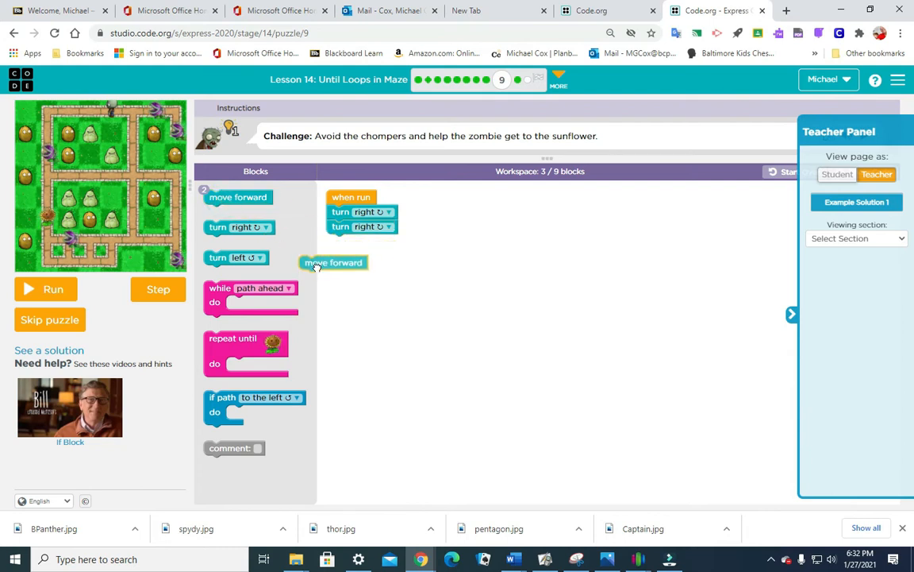
{"action": "left_click_drag", "start_coordinate": [333, 262], "coordinate": [362, 245]}
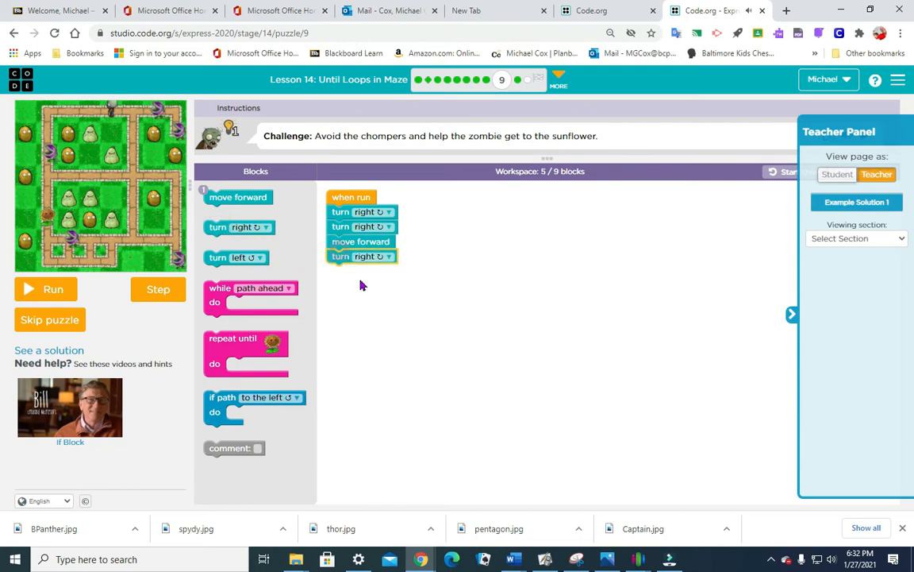
{"action": "mouse_move", "coordinate": [409, 329]}
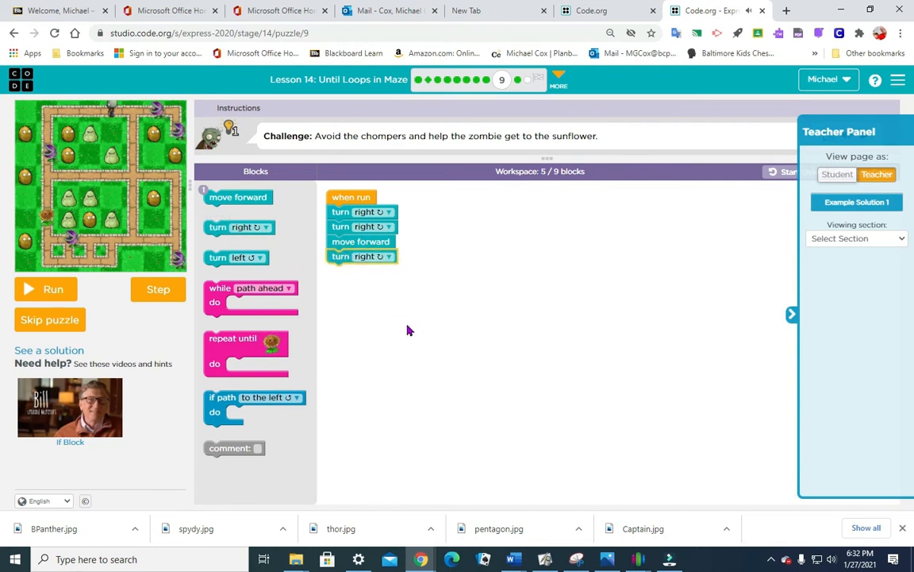
{"action": "left_click_drag", "start_coordinate": [251, 294], "coordinate": [373, 278]}
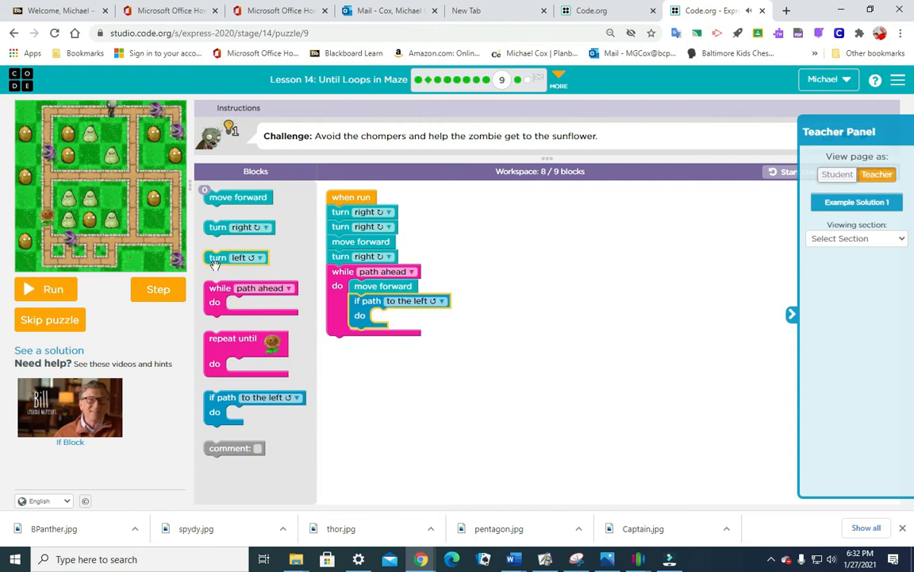
{"action": "left_click_drag", "start_coordinate": [236, 257], "coordinate": [401, 316]}
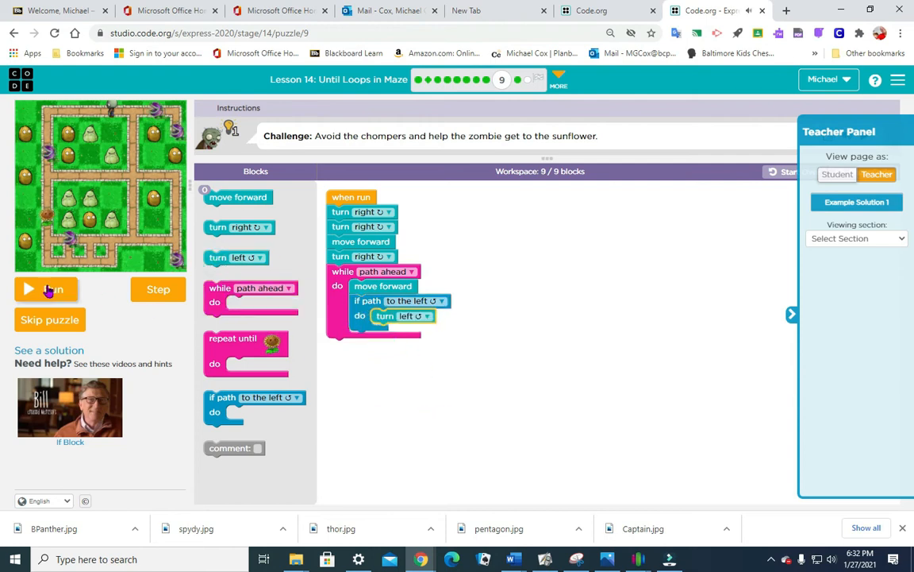
{"action": "left_click", "coordinate": [46, 289]}
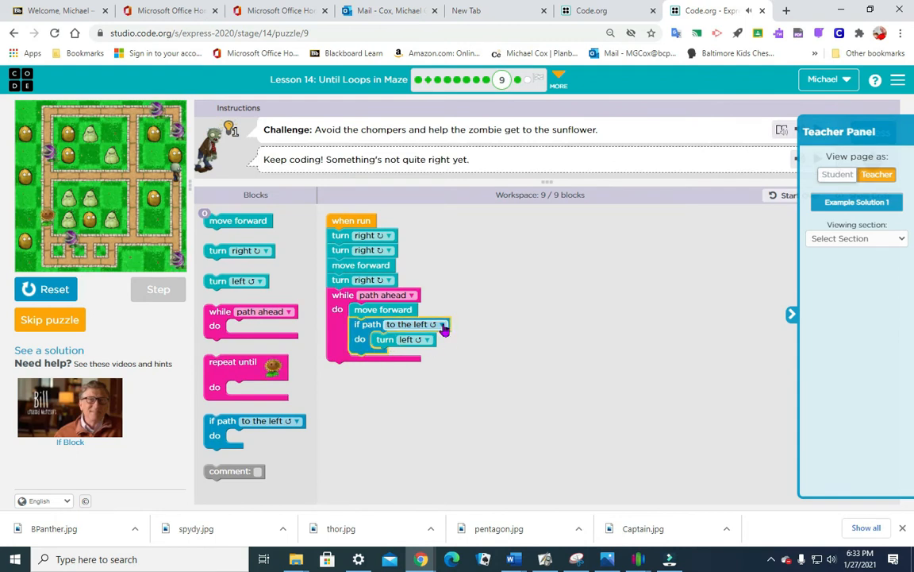
Switch the check to path-right with a right turn, pull the loop contents out, and rerun
{"action": "left_click", "coordinate": [439, 324]}
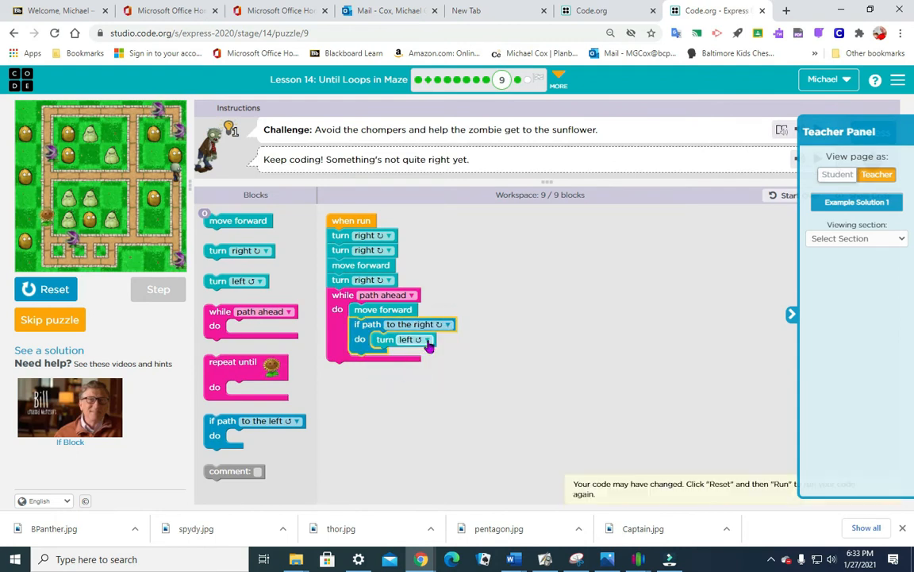
{"action": "left_click", "coordinate": [405, 339]}
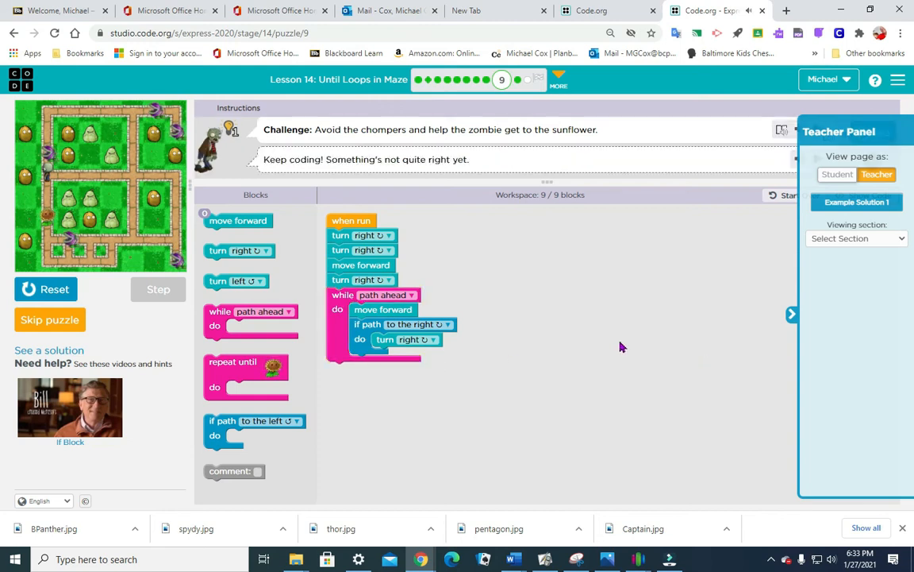
{"action": "mouse_move", "coordinate": [647, 346]}
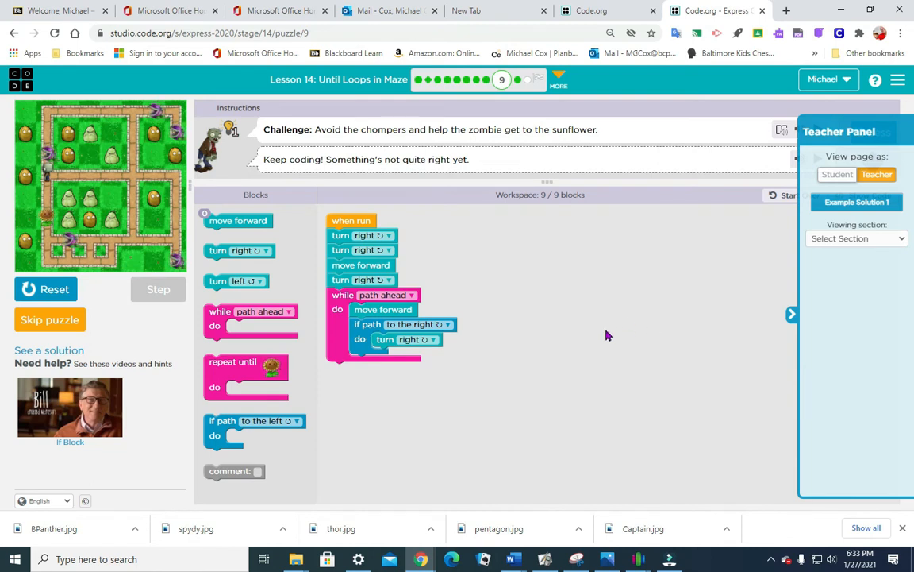
{"action": "mouse_move", "coordinate": [609, 360]}
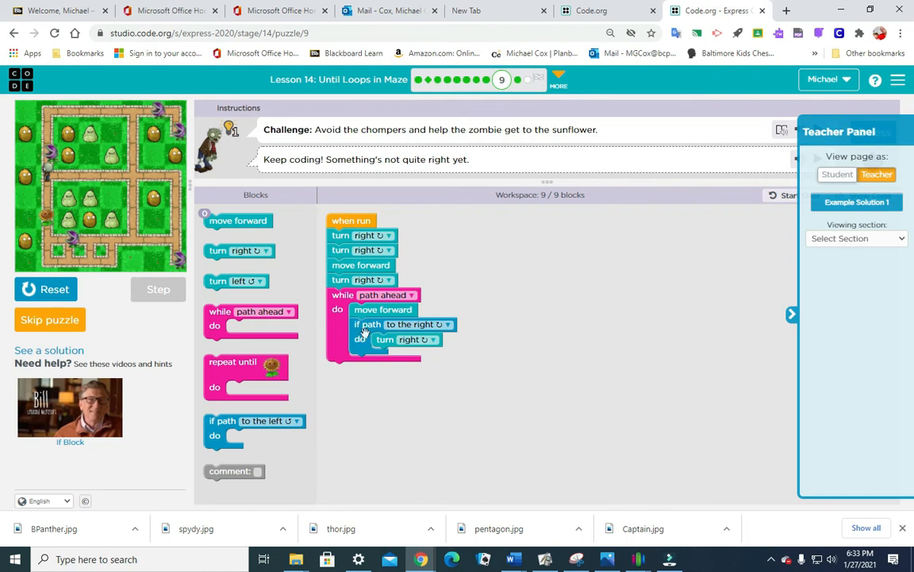
{"action": "left_click_drag", "start_coordinate": [383, 309], "coordinate": [476, 325]}
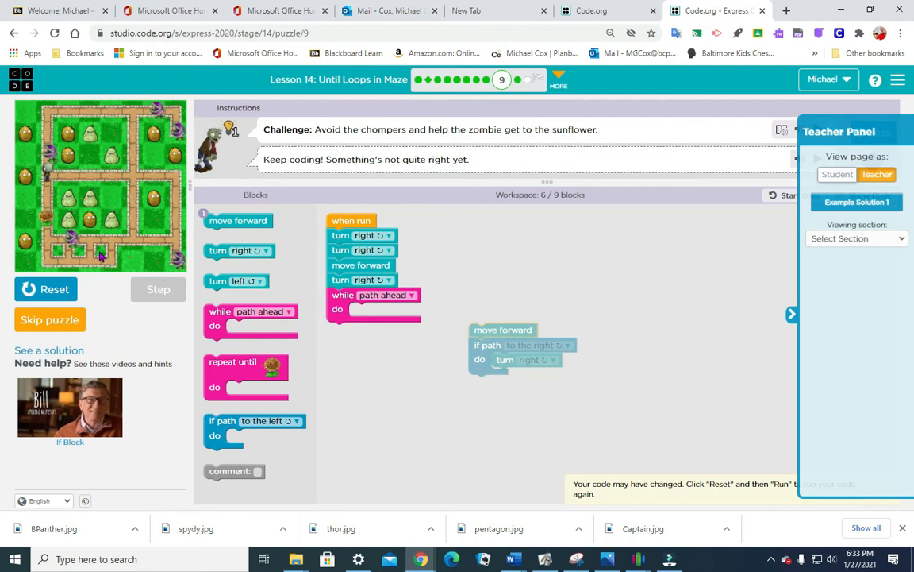
{"action": "left_click", "coordinate": [55, 289]}
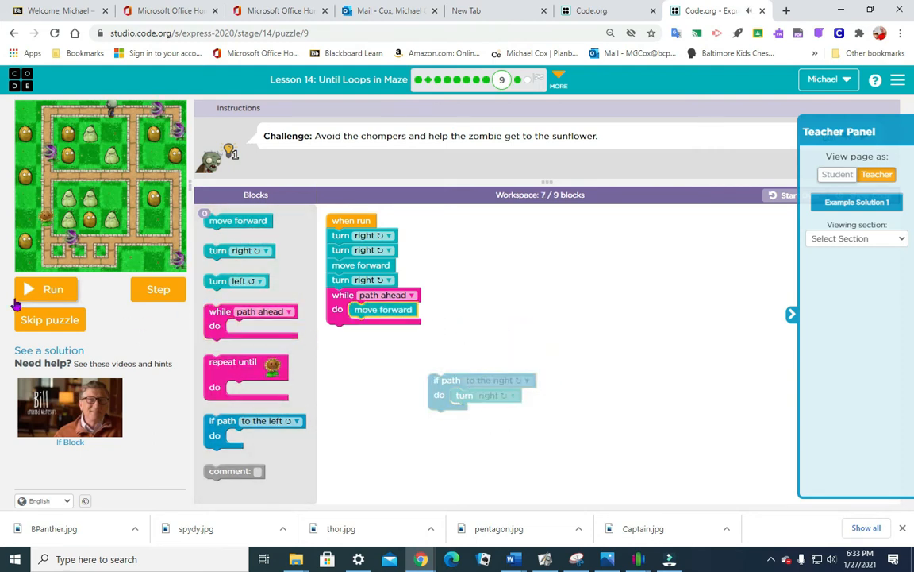
{"action": "left_click", "coordinate": [53, 289]}
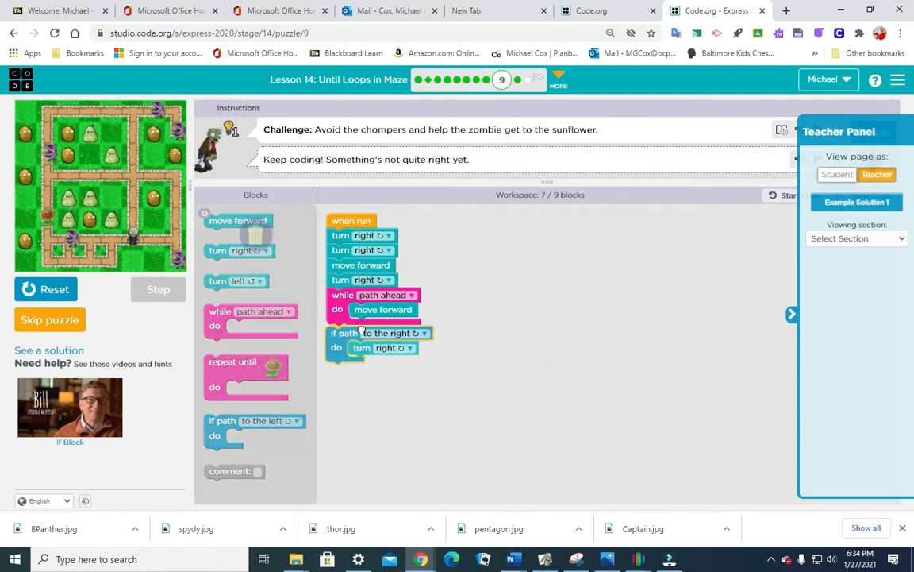
{"action": "left_click", "coordinate": [54, 288]}
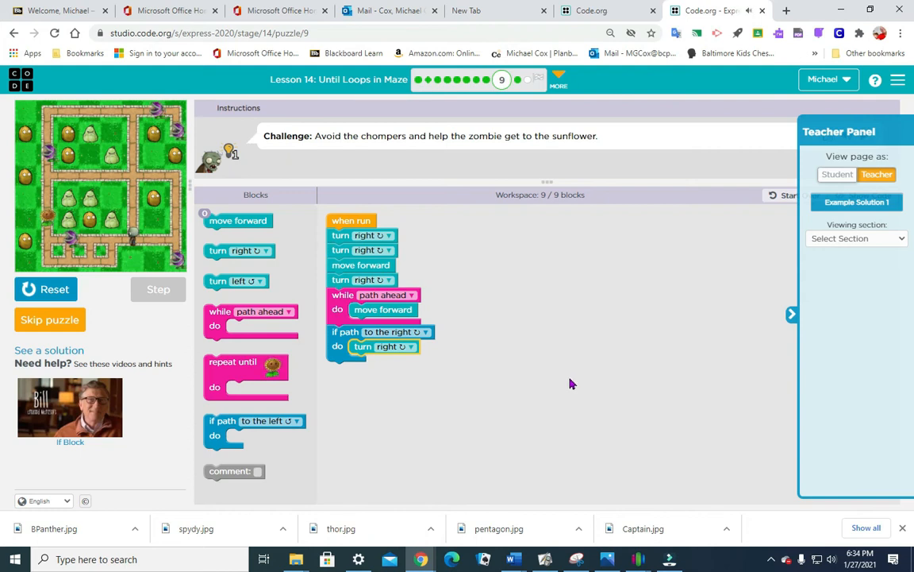
Restore the path-left check with a left turn and run the program again
{"action": "left_click", "coordinate": [421, 332]}
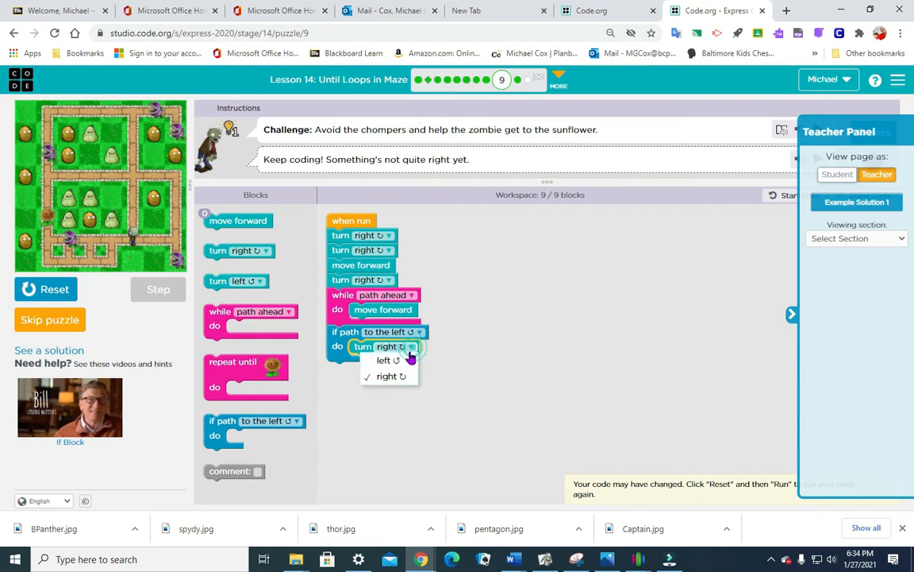
{"action": "left_click", "coordinate": [388, 360]}
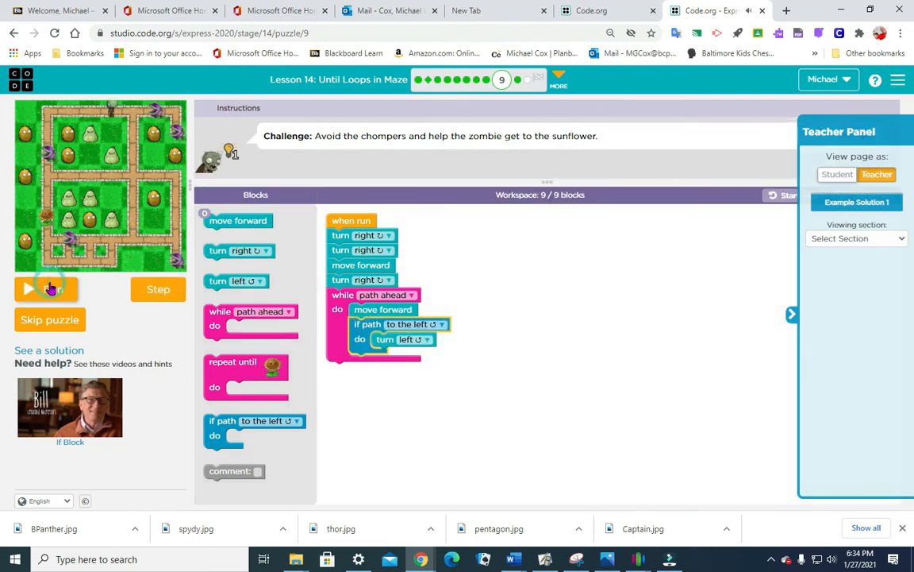
{"action": "left_click", "coordinate": [45, 289]}
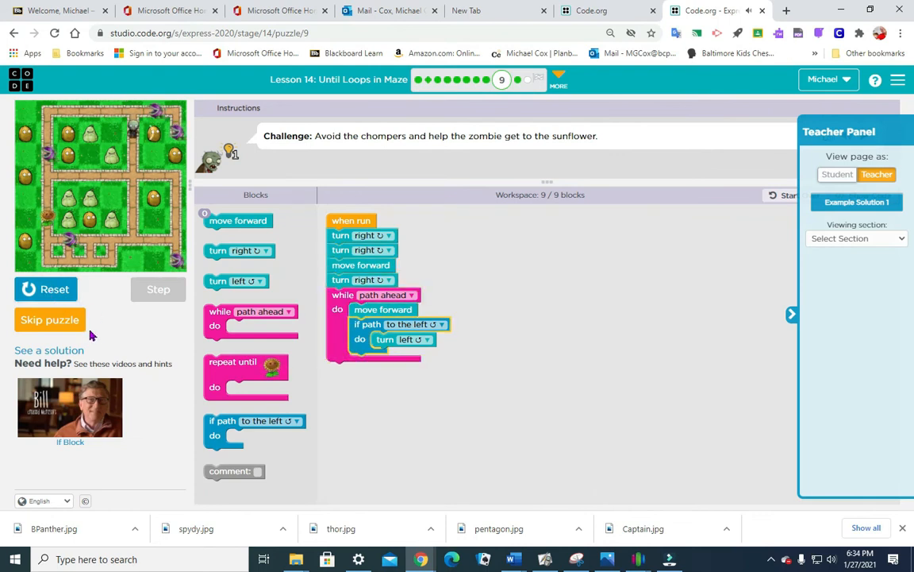
{"action": "mouse_move", "coordinate": [350, 410]}
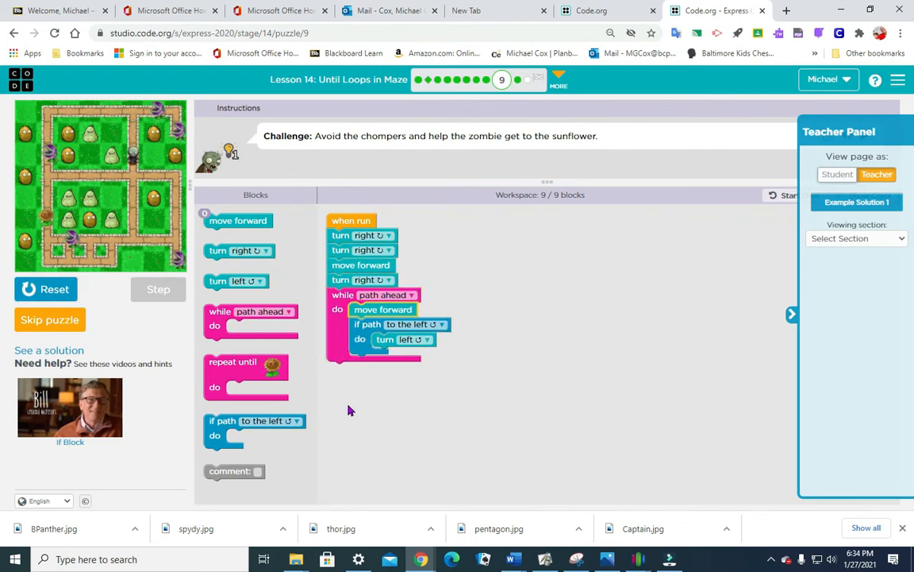
{"action": "mouse_move", "coordinate": [341, 421]}
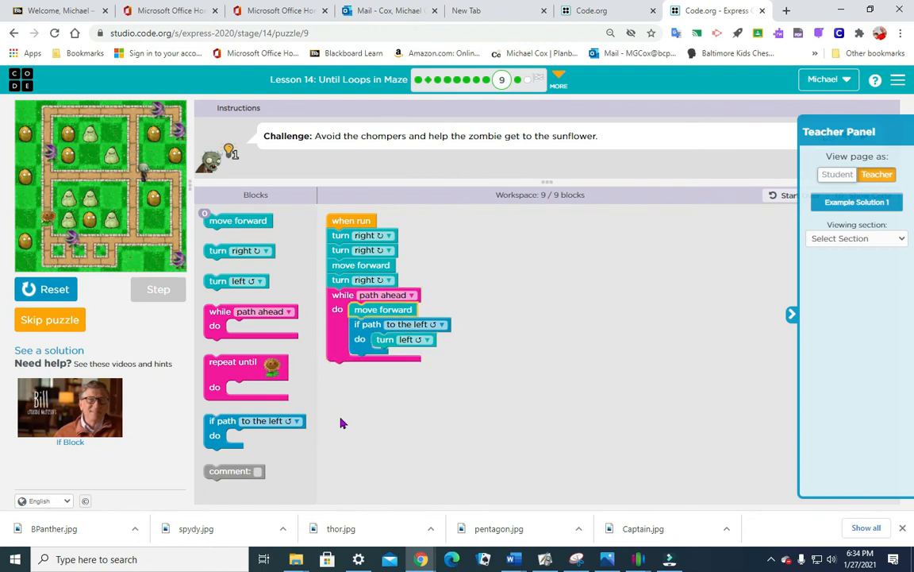
{"action": "mouse_move", "coordinate": [334, 441]}
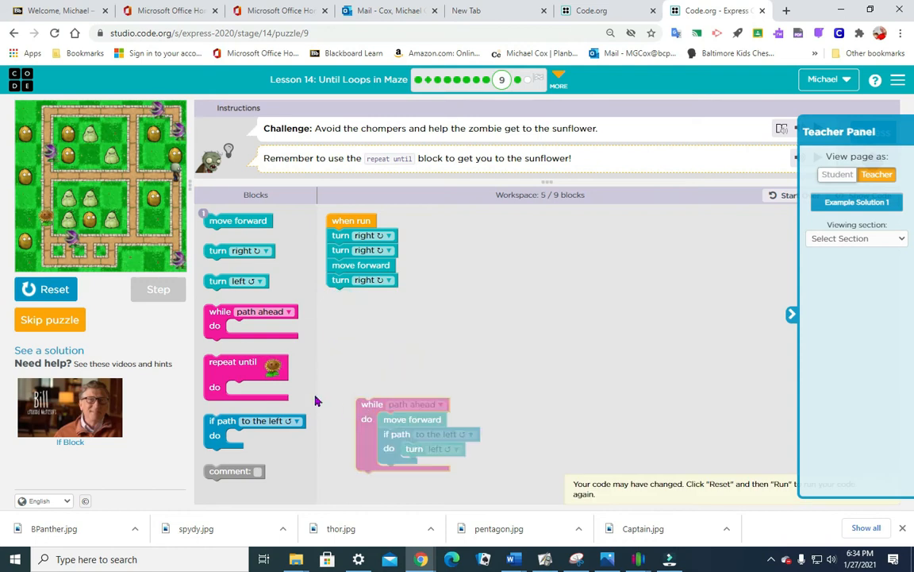
Wrap the moves in a repeat-until-sunflower loop, then reset and run the maze
{"action": "left_click_drag", "start_coordinate": [246, 373], "coordinate": [368, 309]}
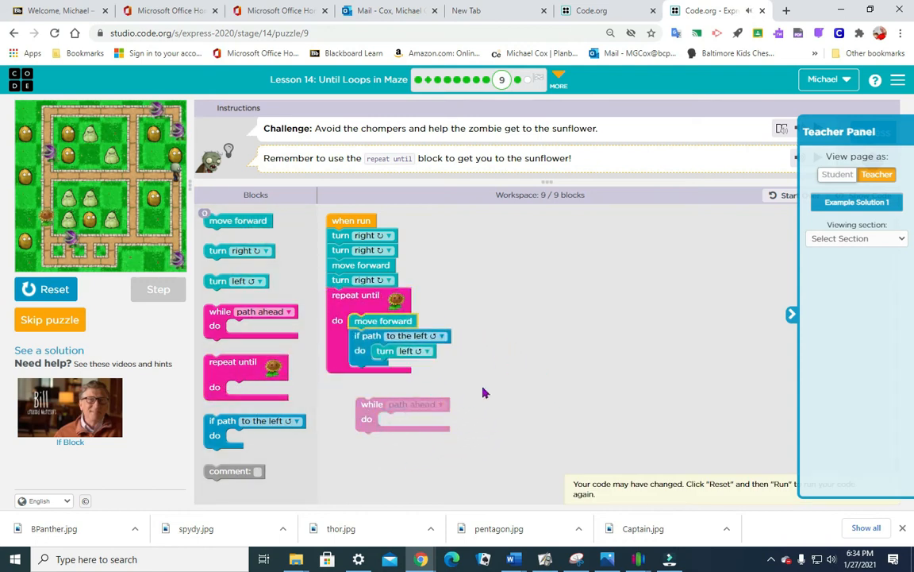
{"action": "left_click", "coordinate": [45, 288]}
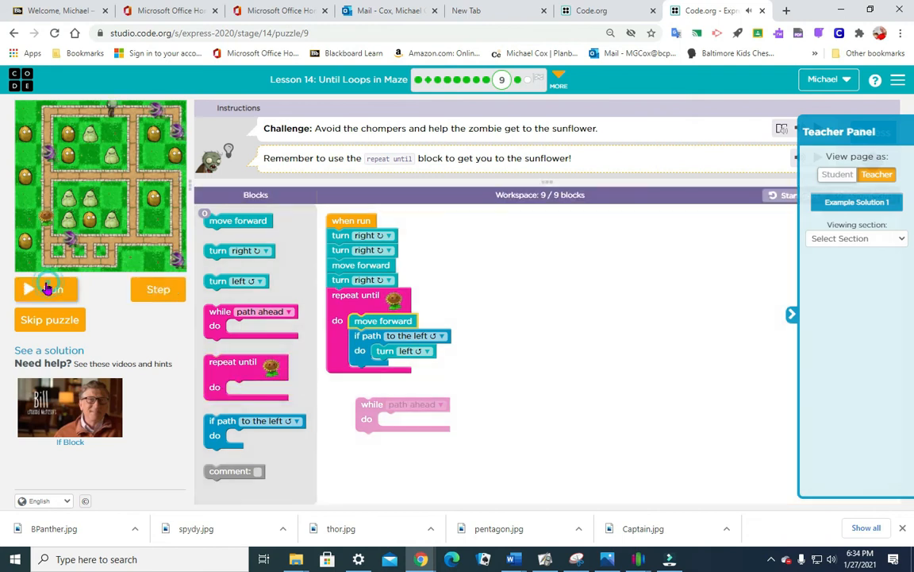
{"action": "left_click", "coordinate": [46, 289]}
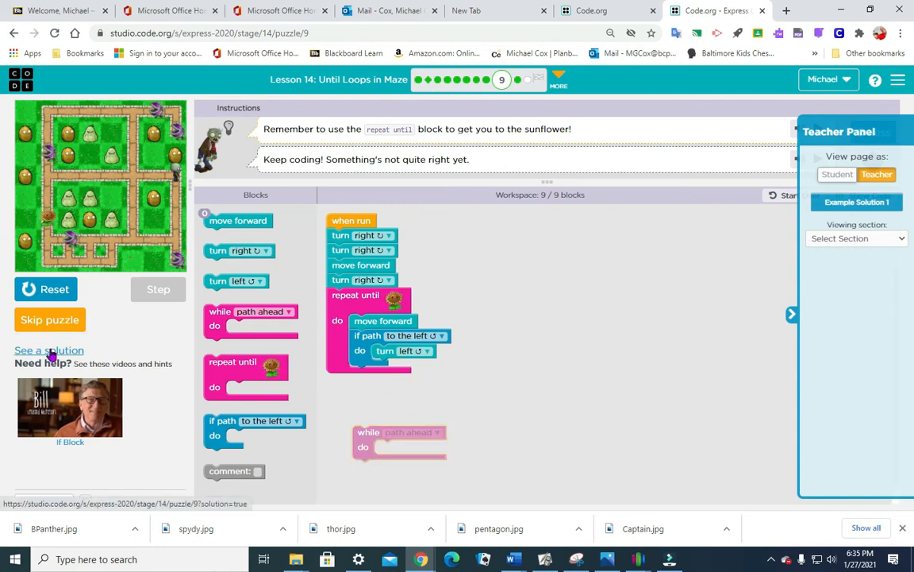
View puzzle 9's example solution, dismiss the challenge popup, then stop seeing the solution
{"action": "left_click", "coordinate": [48, 350]}
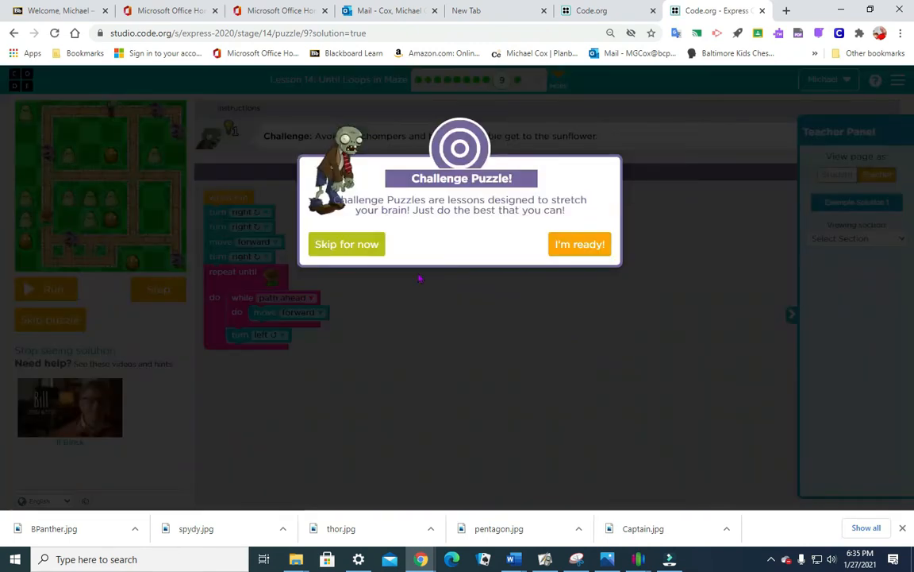
{"action": "left_click", "coordinate": [579, 244]}
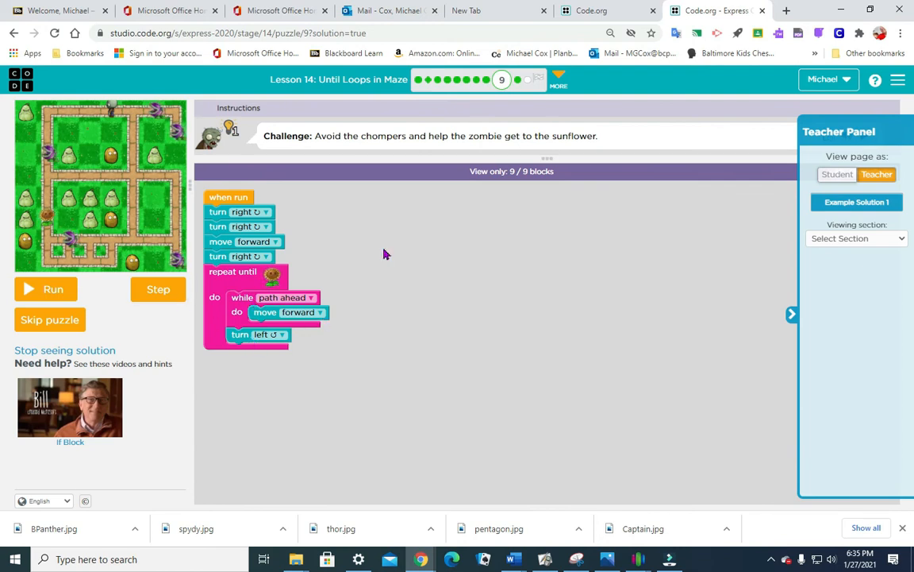
{"action": "left_click", "coordinate": [64, 349]}
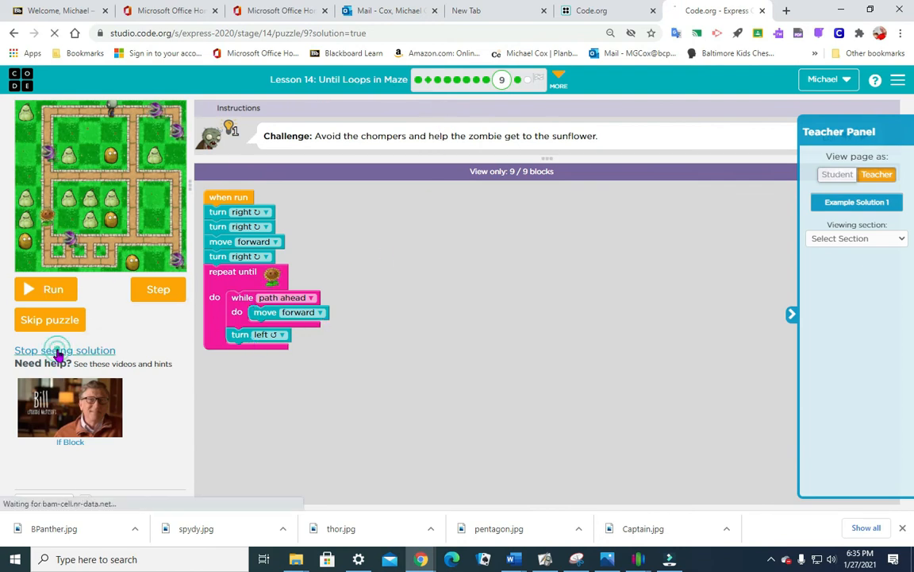
{"action": "left_click", "coordinate": [64, 350]}
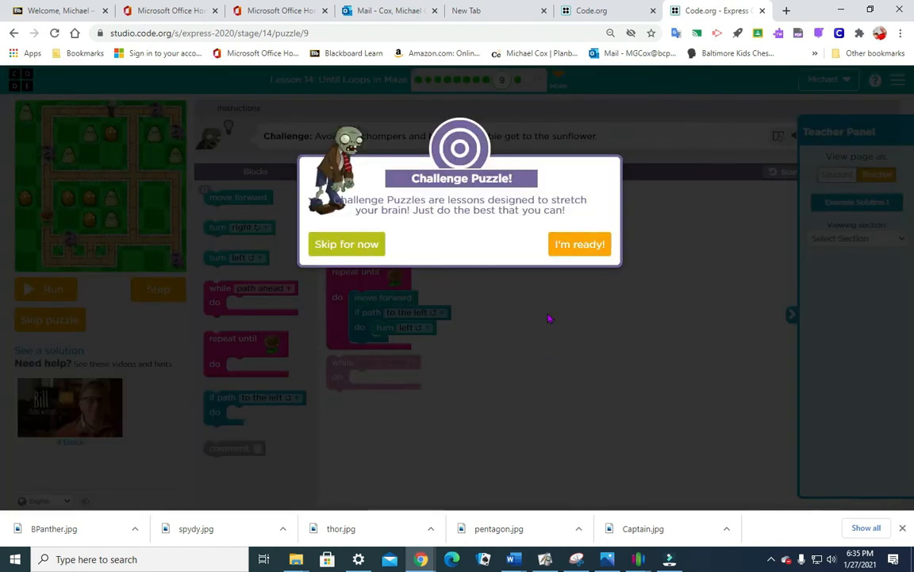
Place the if-path-left turn below the while loop, run it, and close the success message
{"action": "left_click", "coordinate": [580, 243]}
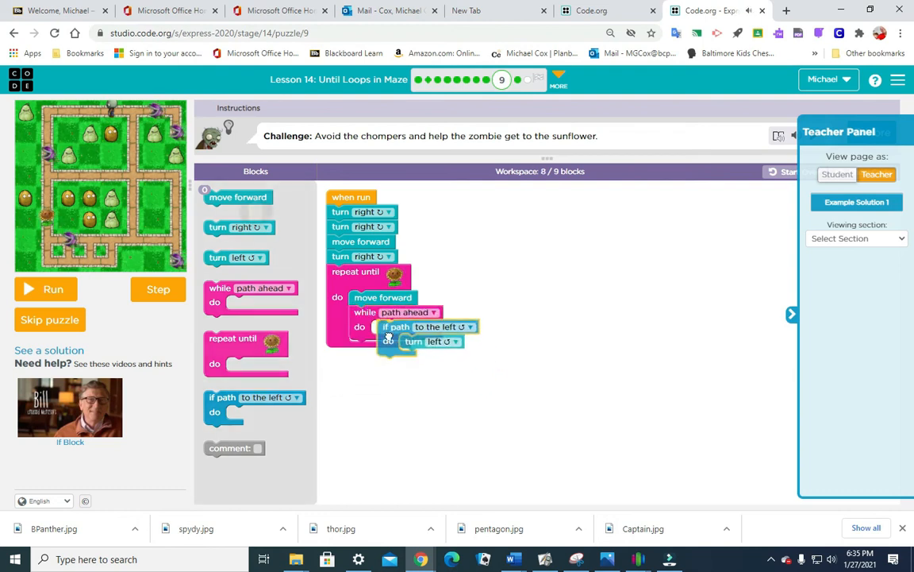
{"action": "left_click_drag", "start_coordinate": [395, 327], "coordinate": [365, 385]}
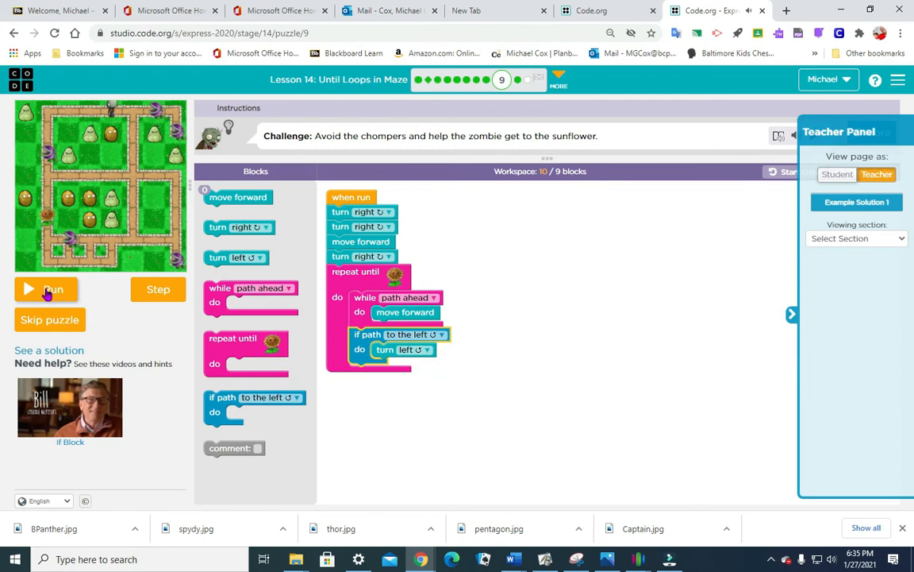
{"action": "left_click", "coordinate": [45, 289]}
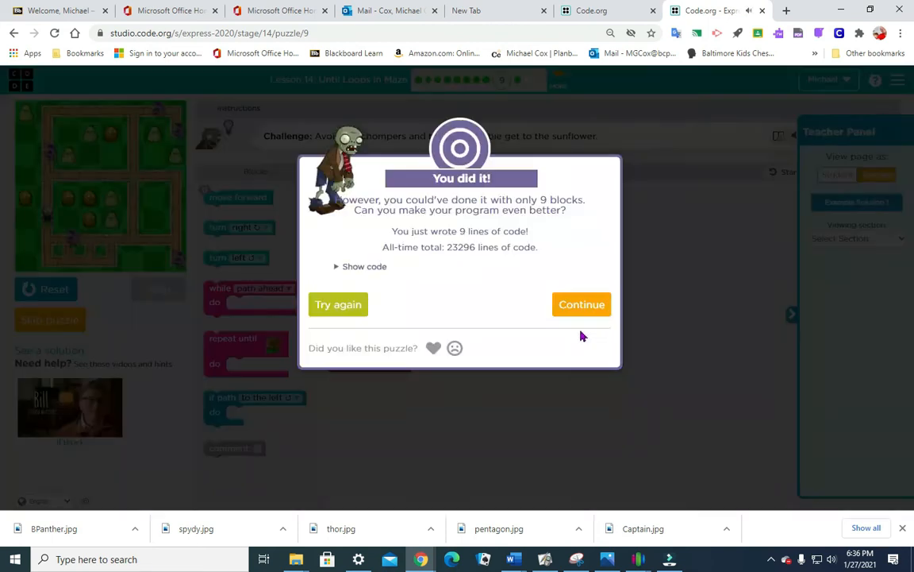
{"action": "left_click", "coordinate": [582, 304]}
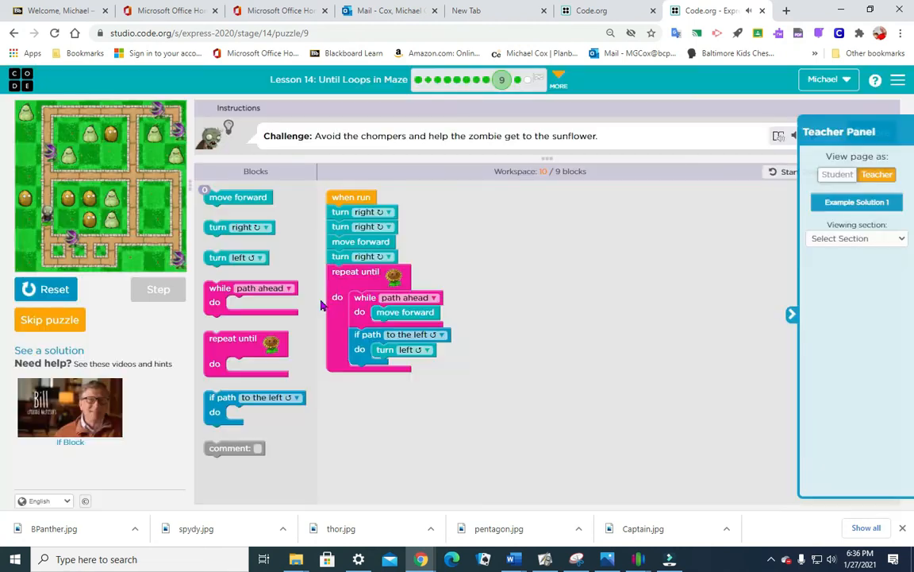
{"action": "mouse_move", "coordinate": [412, 230]}
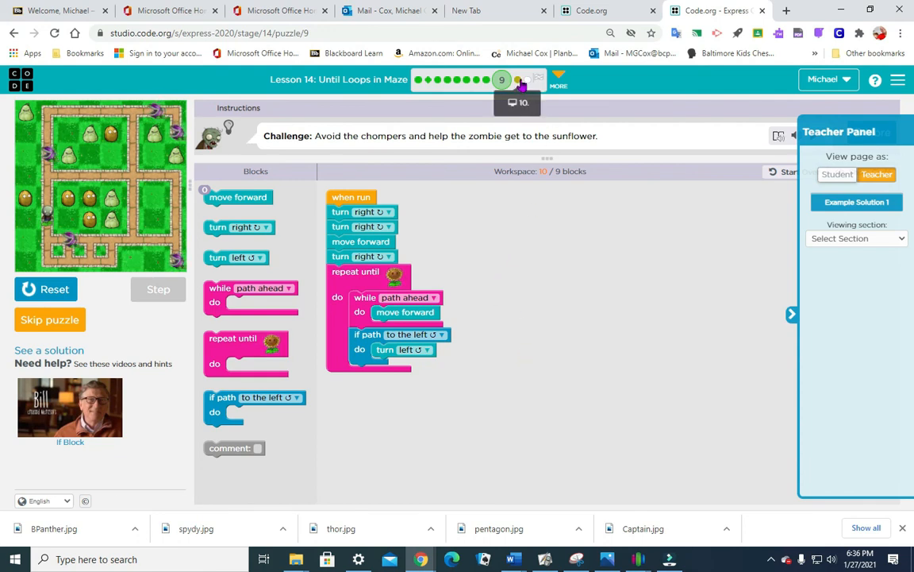
Open puzzle 10, run its repeat-until program, and close the completion message
{"action": "left_click", "coordinate": [512, 79]}
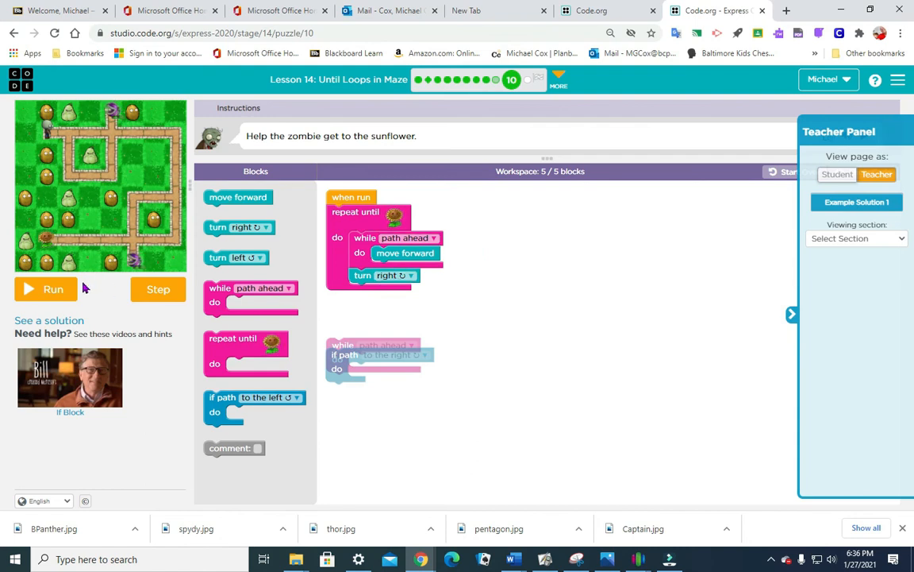
{"action": "left_click", "coordinate": [53, 289]}
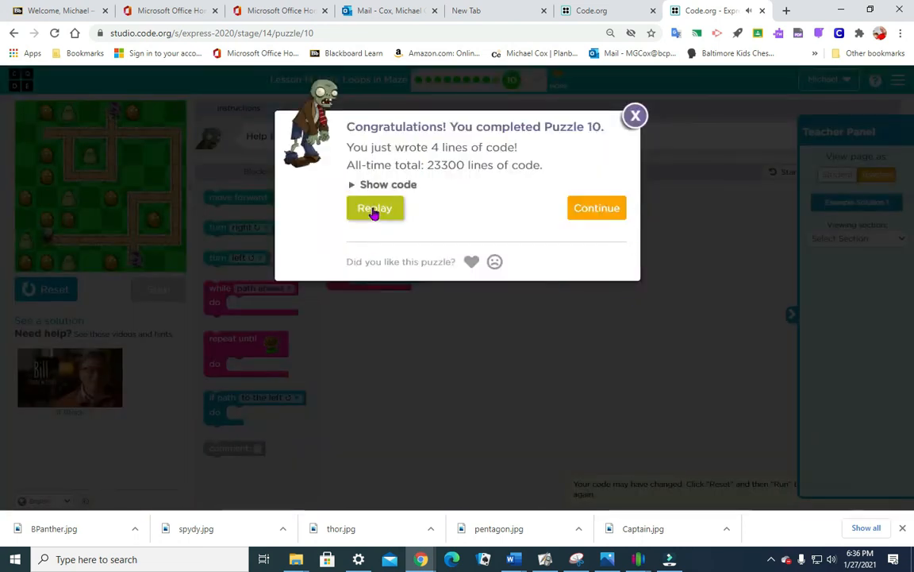
{"action": "left_click", "coordinate": [375, 208]}
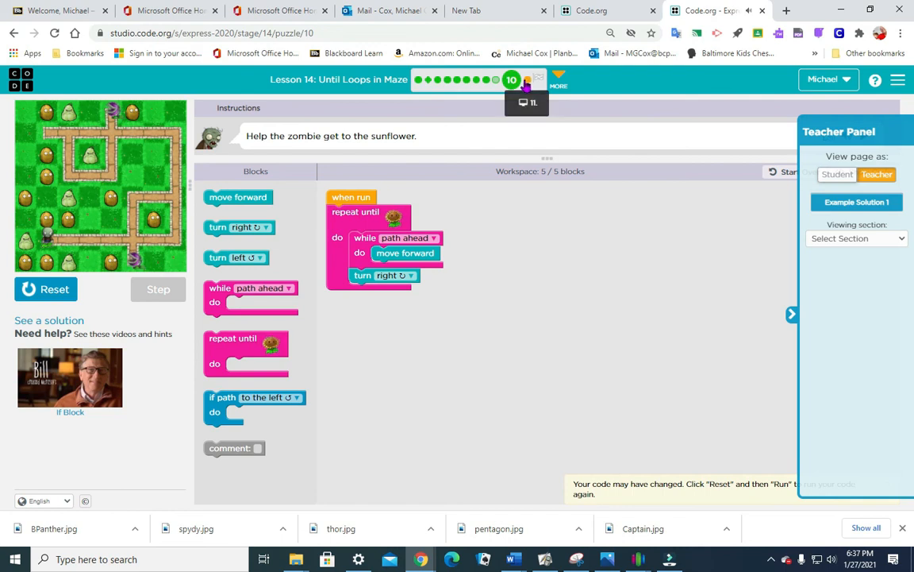
Open puzzle 11, run and reset the maze, submit the answer, and continue past Correct!
{"action": "left_click", "coordinate": [526, 80]}
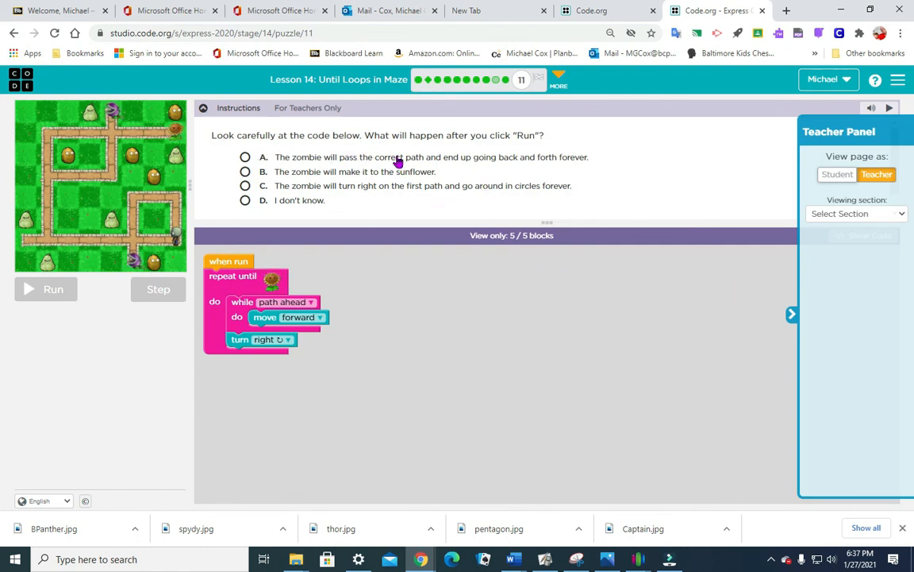
{"action": "mouse_move", "coordinate": [247, 238]}
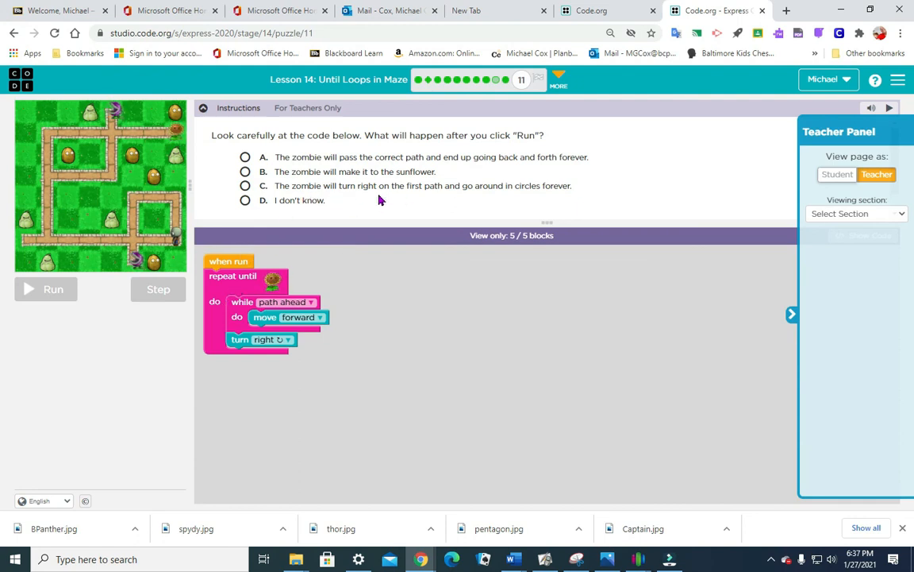
{"action": "mouse_move", "coordinate": [508, 203]}
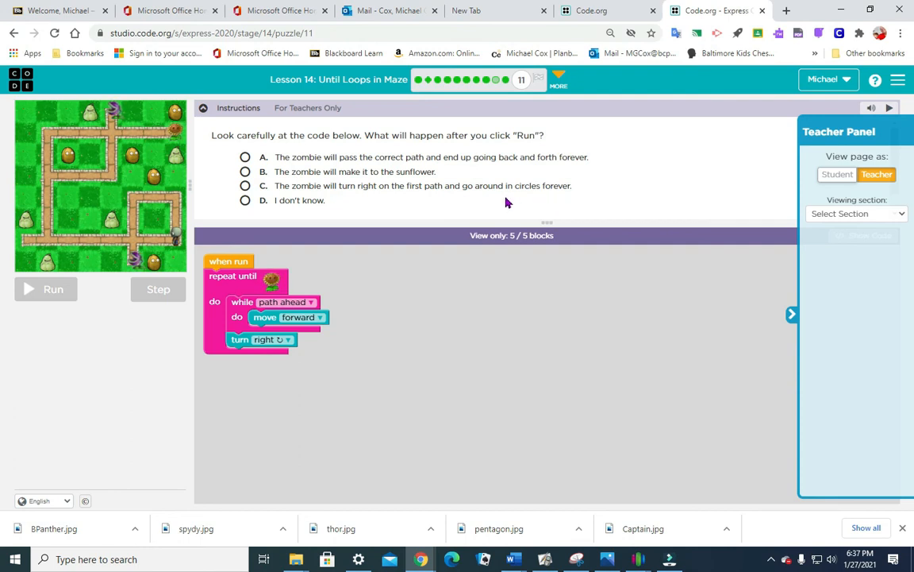
{"action": "mouse_move", "coordinate": [495, 173]}
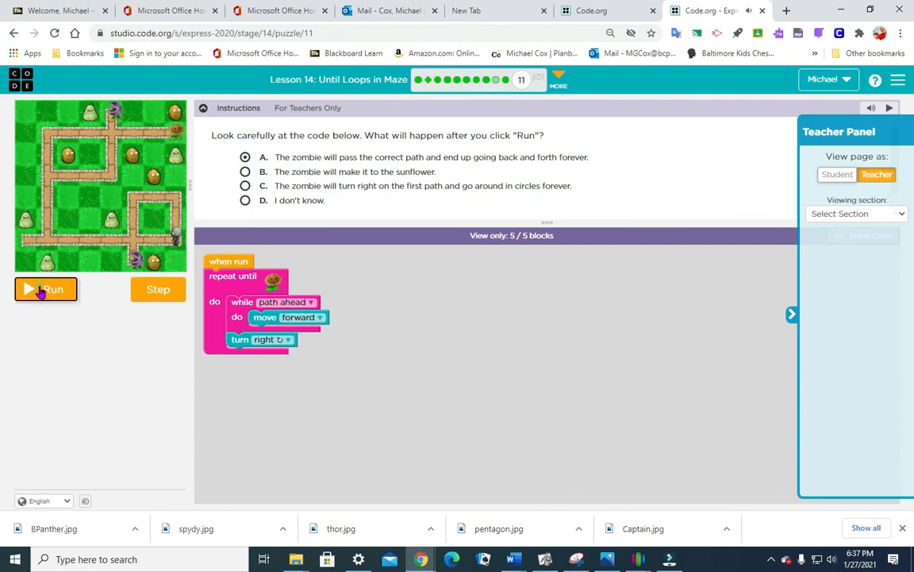
{"action": "left_click", "coordinate": [45, 288]}
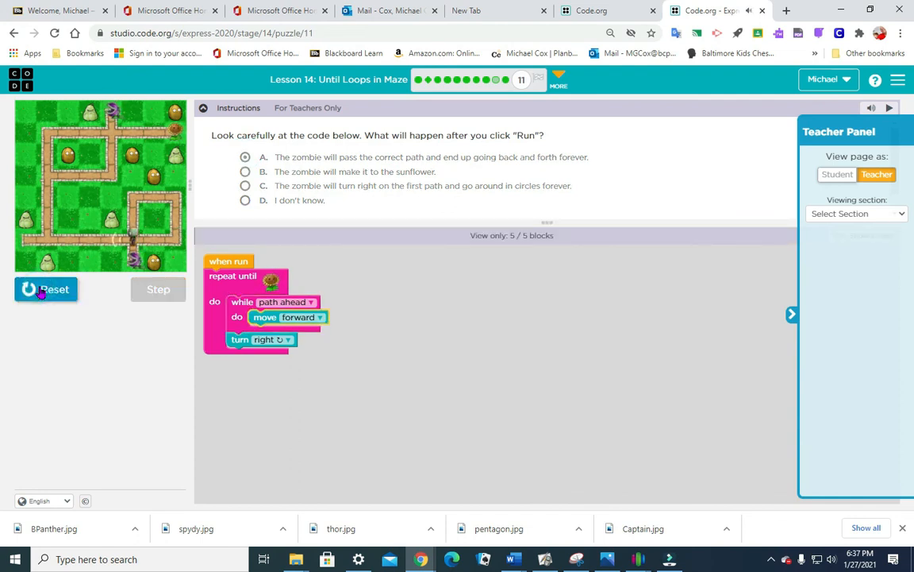
{"action": "left_click", "coordinate": [46, 289]}
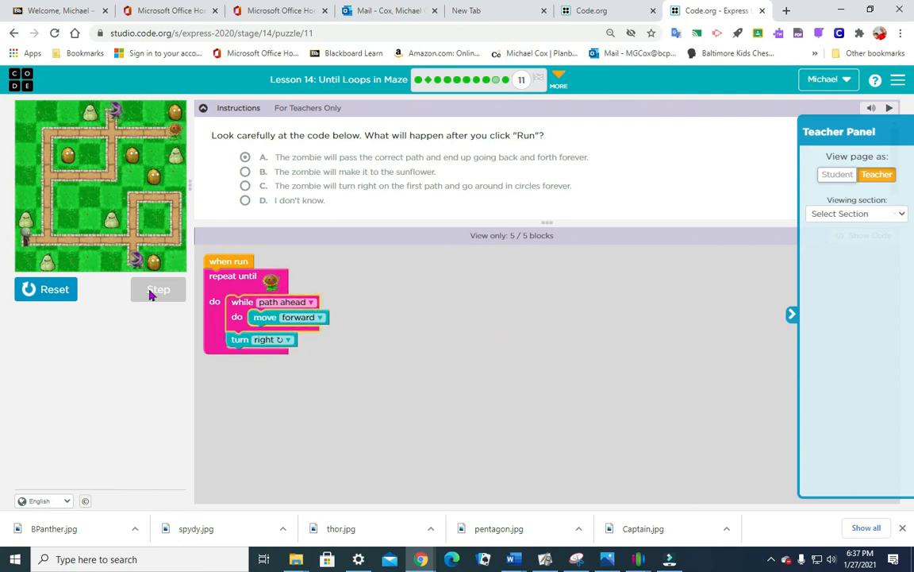
{"action": "left_click", "coordinate": [158, 288]}
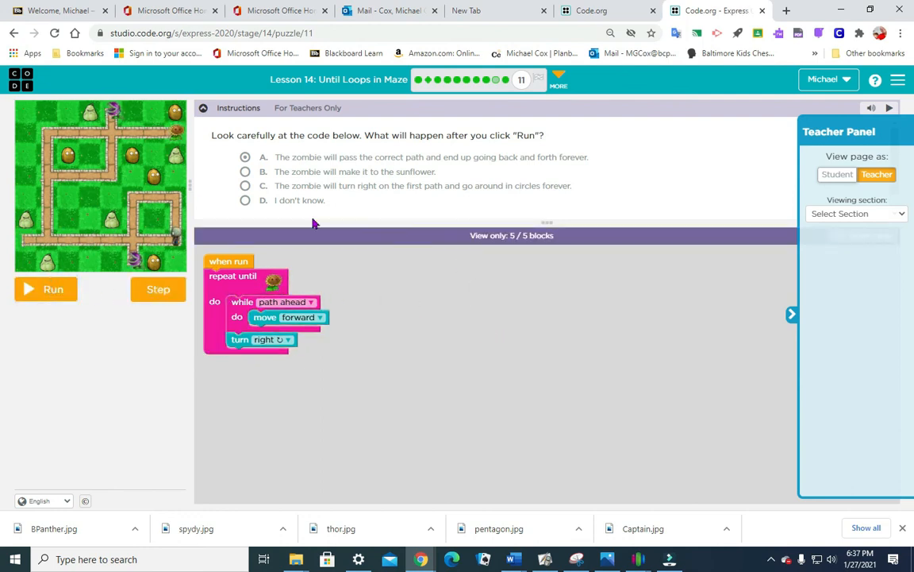
{"action": "left_click", "coordinate": [54, 288]}
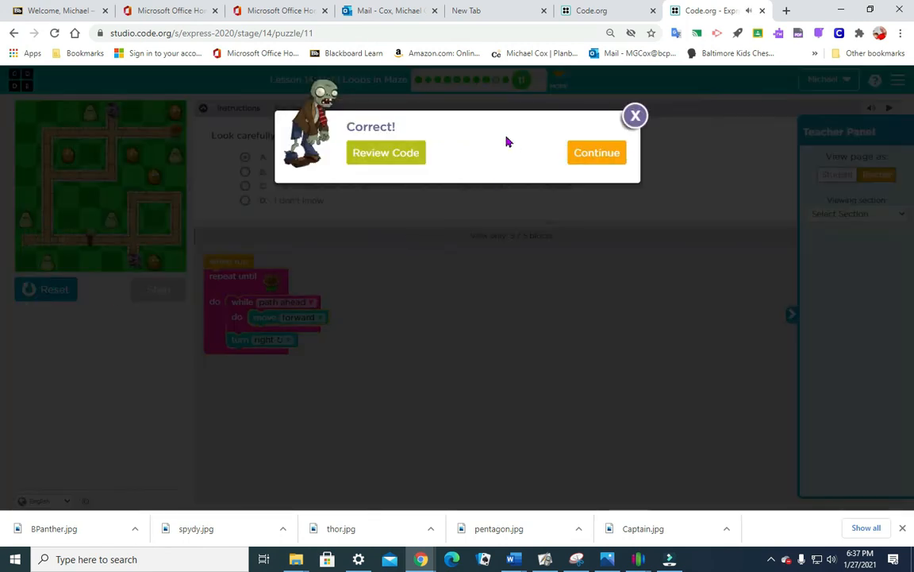
{"action": "left_click", "coordinate": [597, 153]}
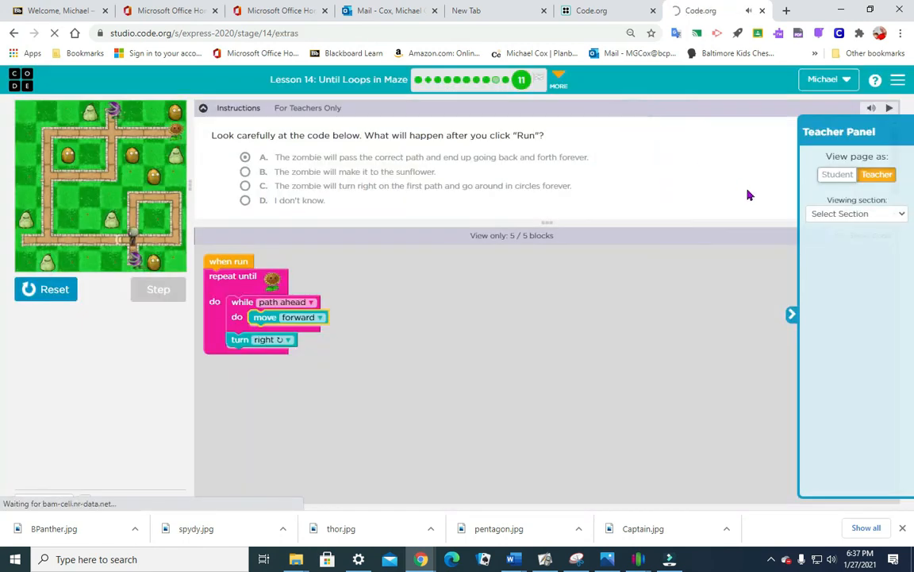